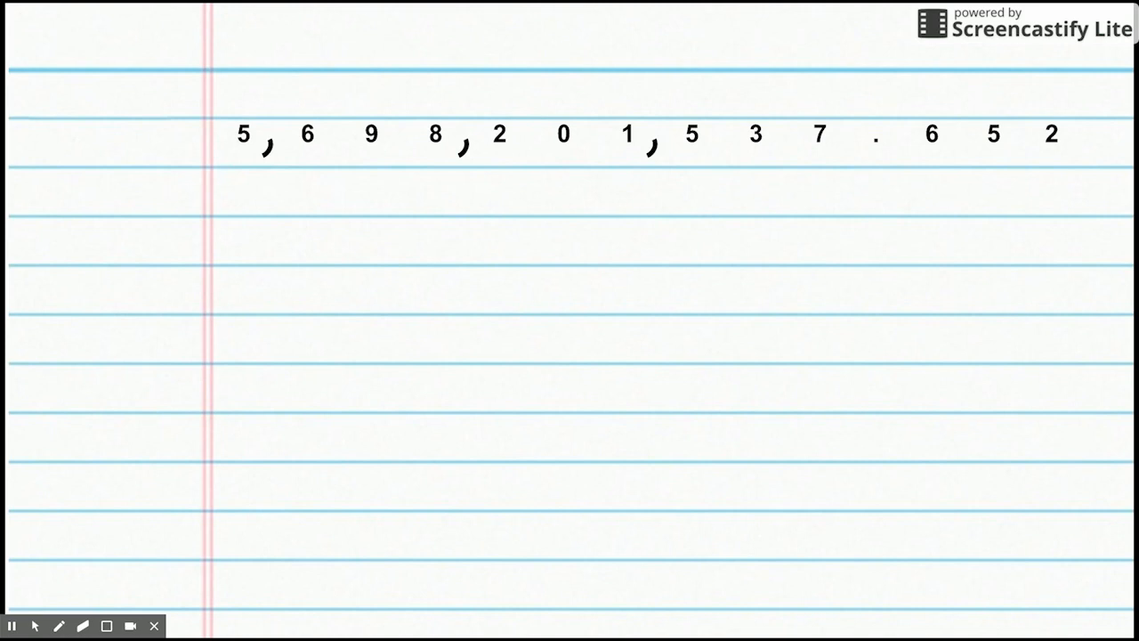
mouse_move(569, 352)
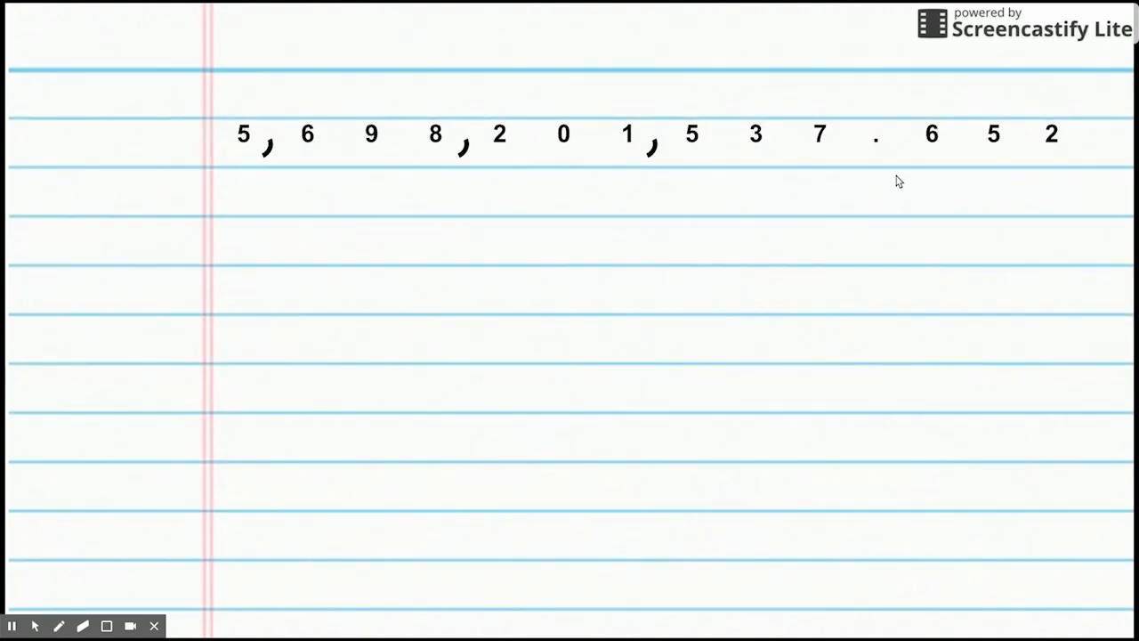
mouse_move(947, 171)
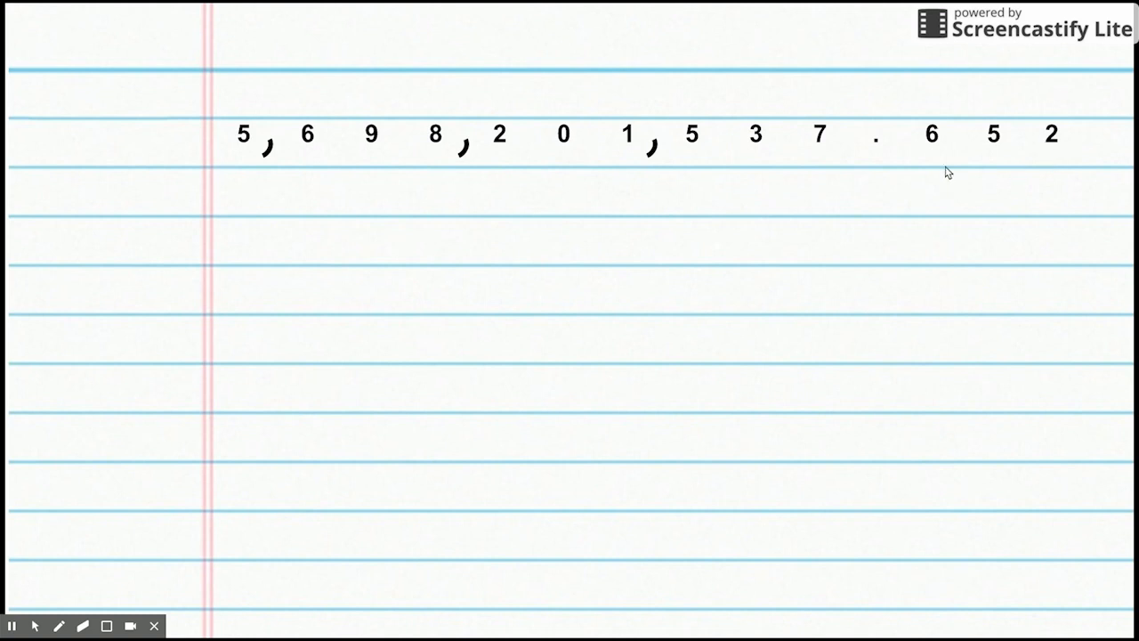
mouse_move(1050, 167)
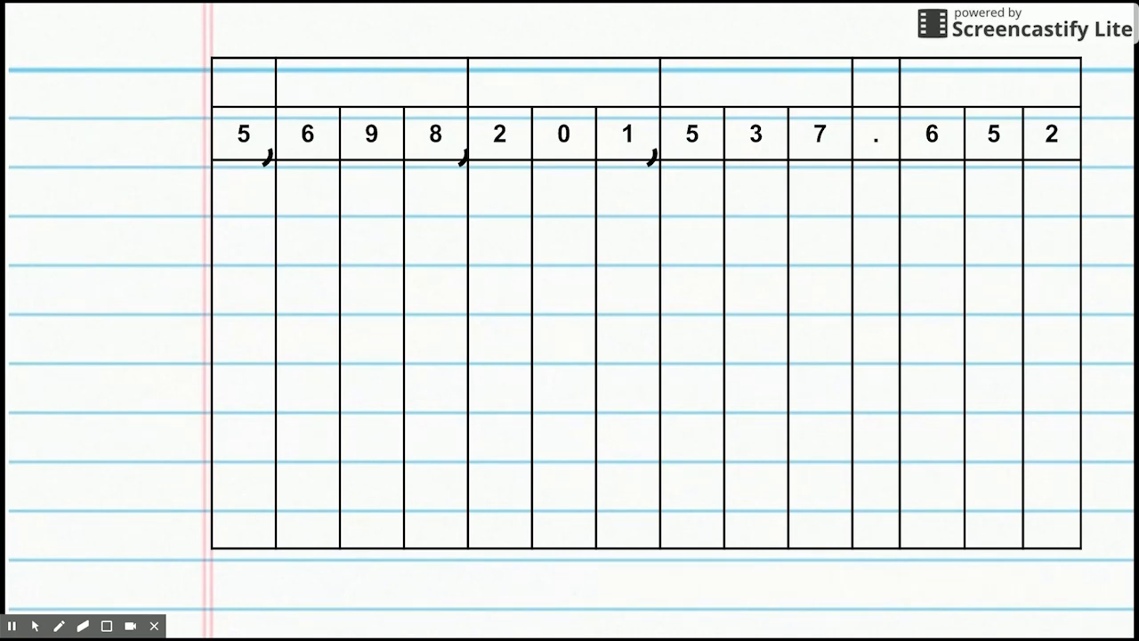
mouse_move(378, 270)
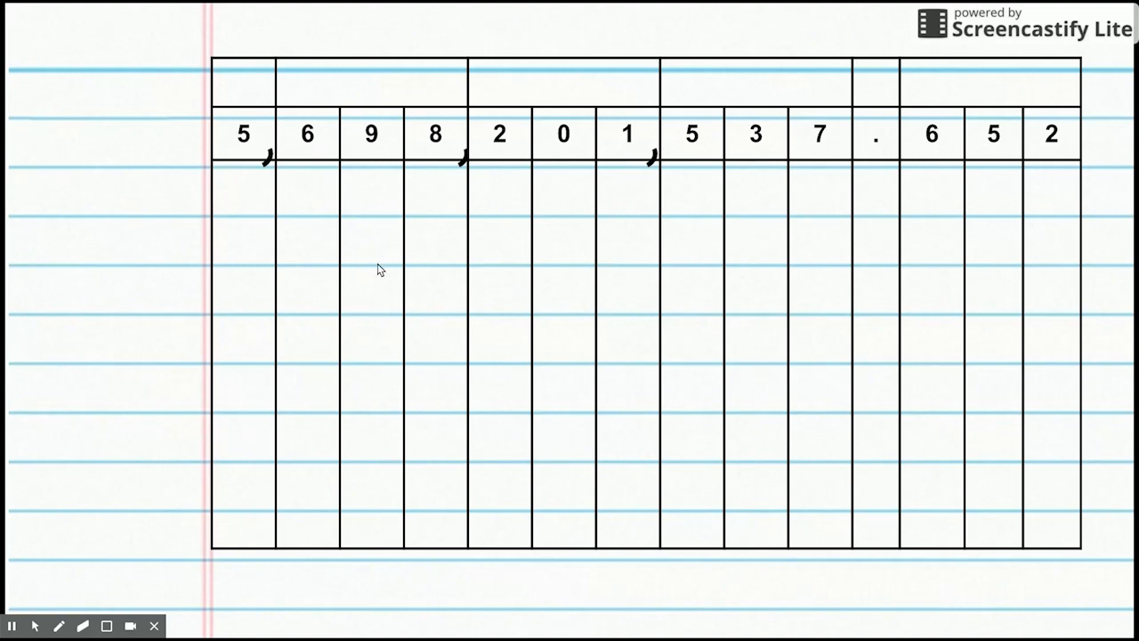
mouse_move(506, 274)
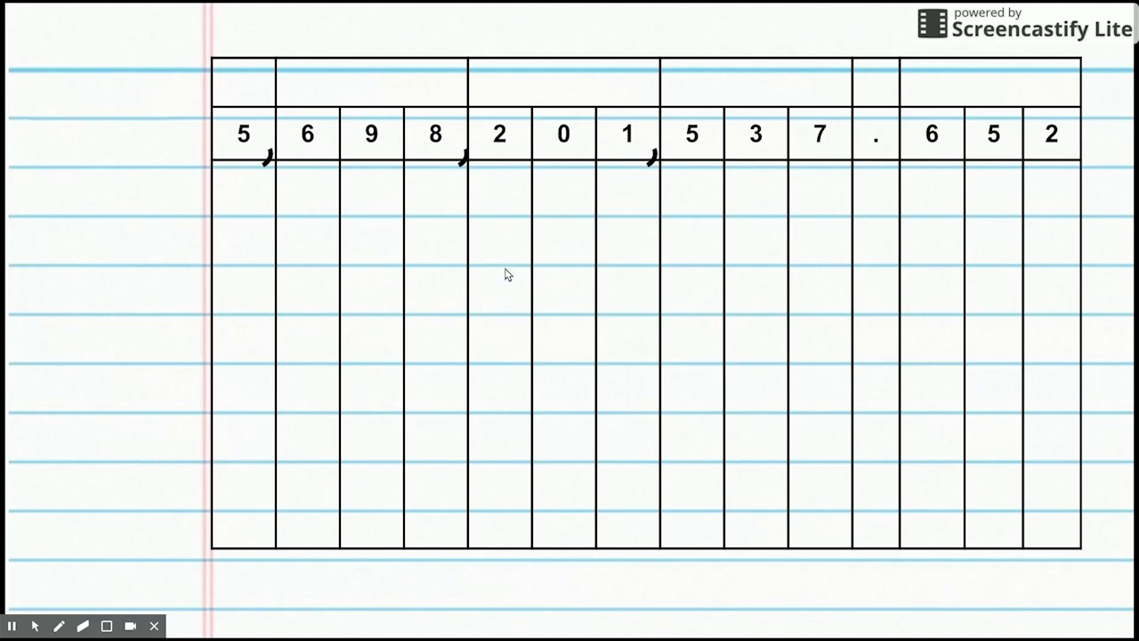
mouse_move(194, 393)
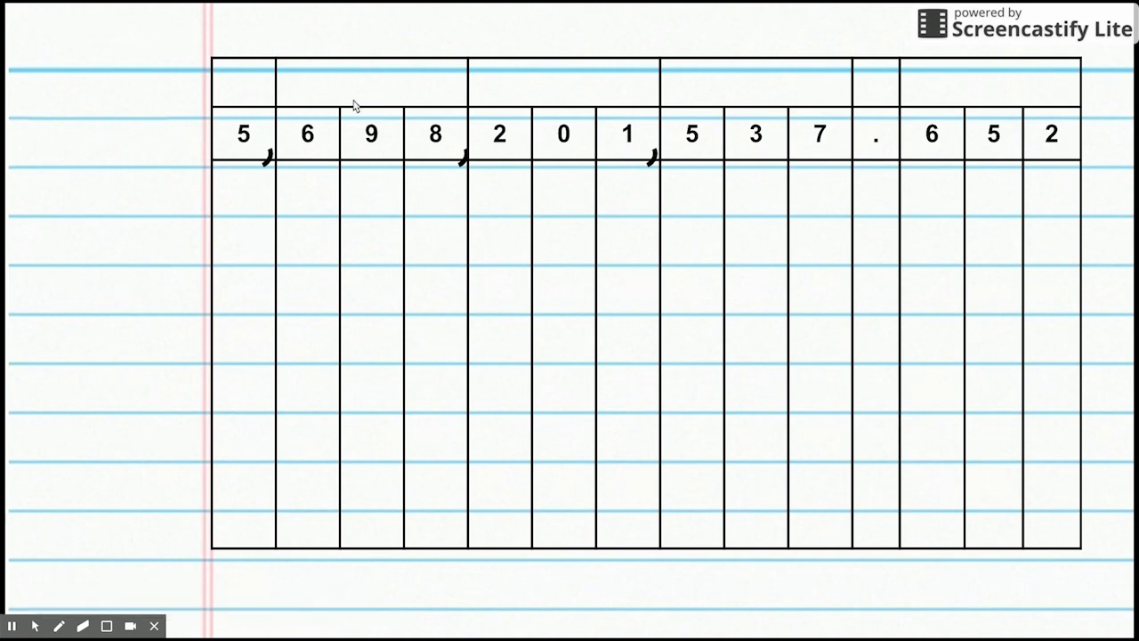
mouse_move(769, 91)
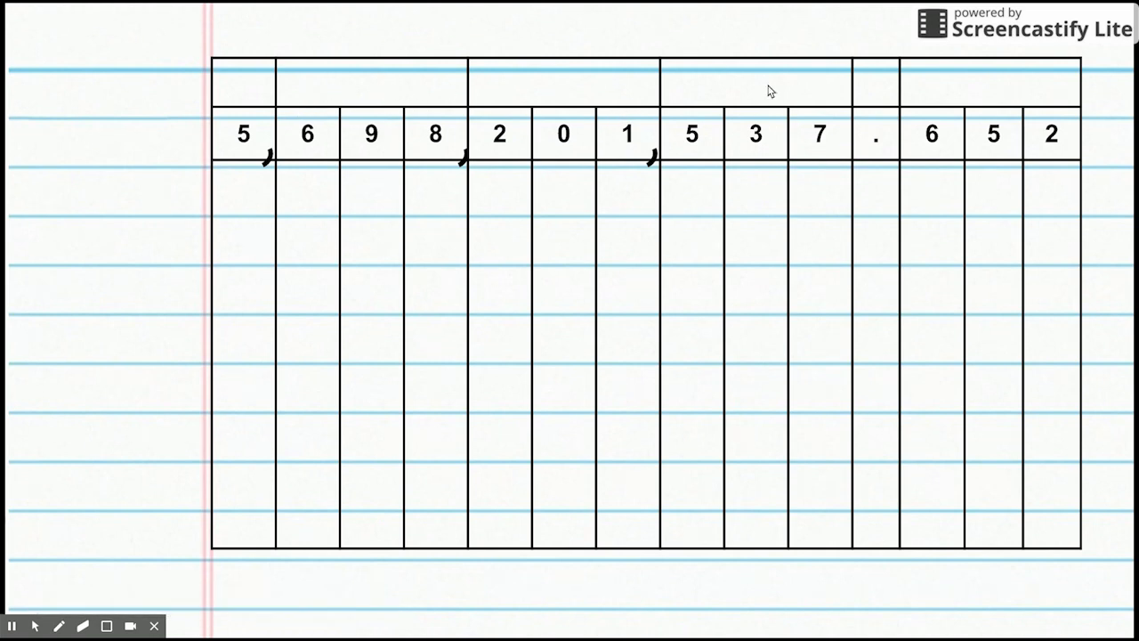
mouse_move(249, 452)
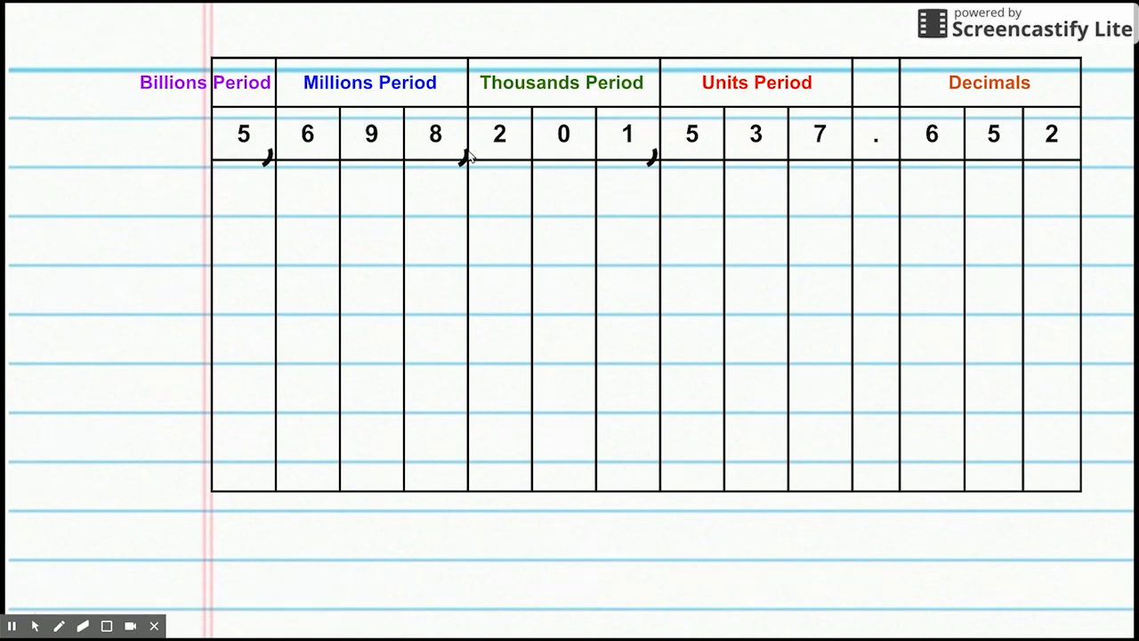
mouse_move(519, 169)
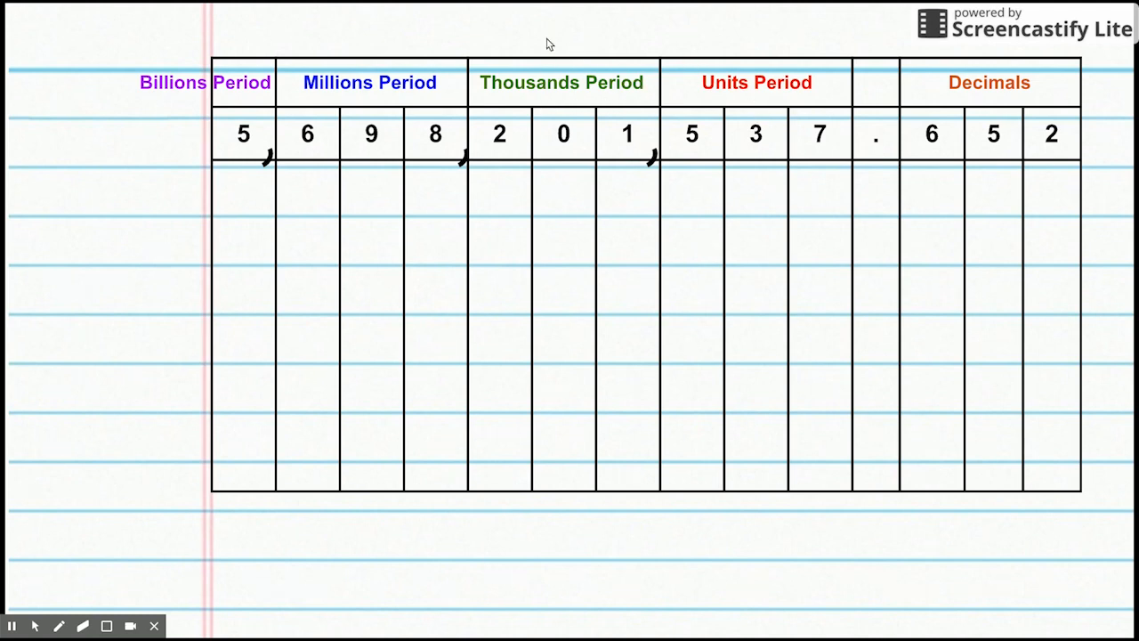
mouse_move(548, 103)
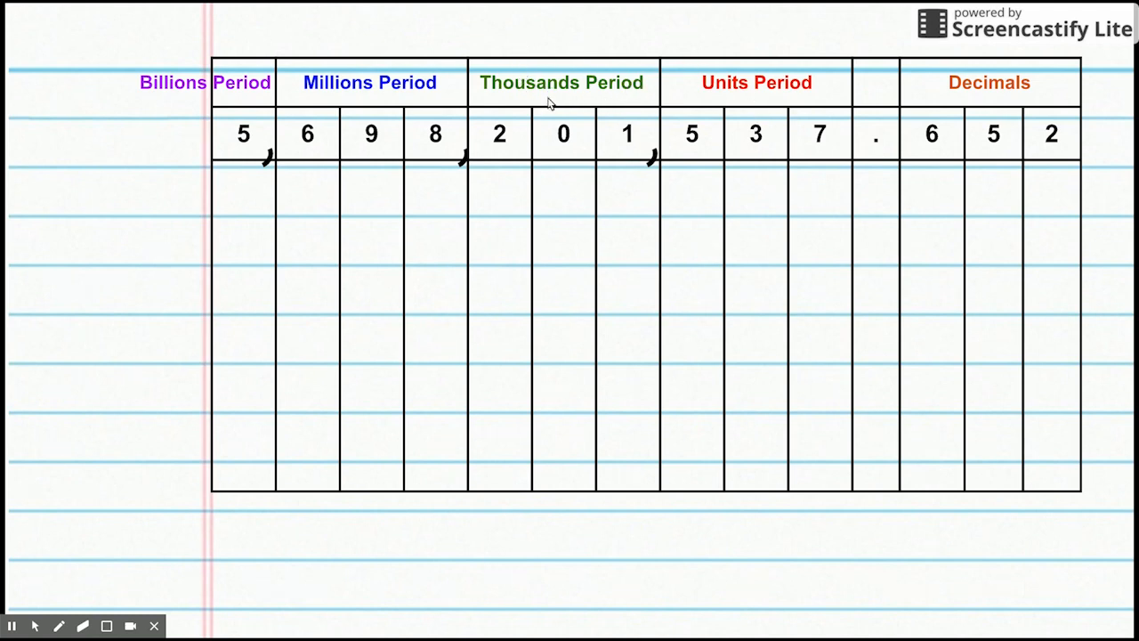
mouse_move(321, 93)
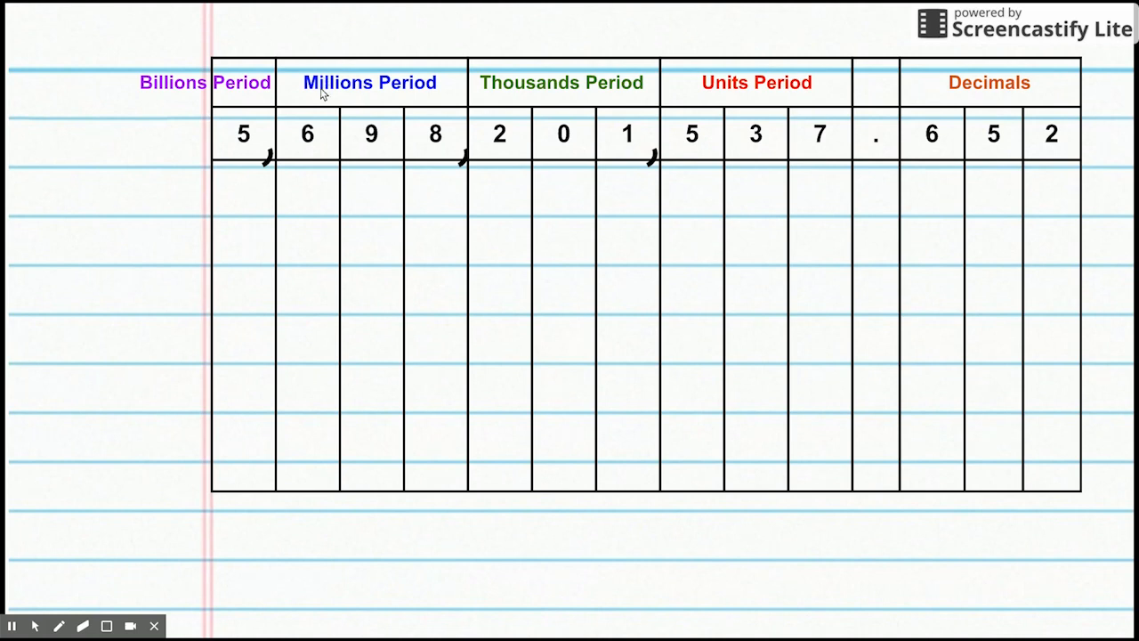
mouse_move(301, 34)
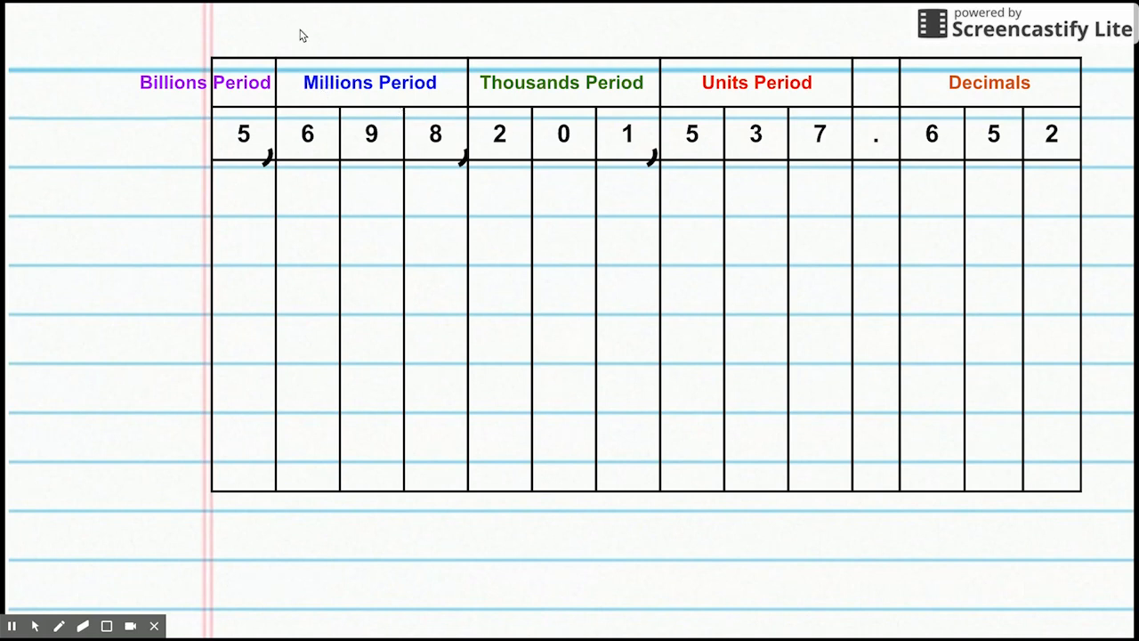
mouse_move(246, 100)
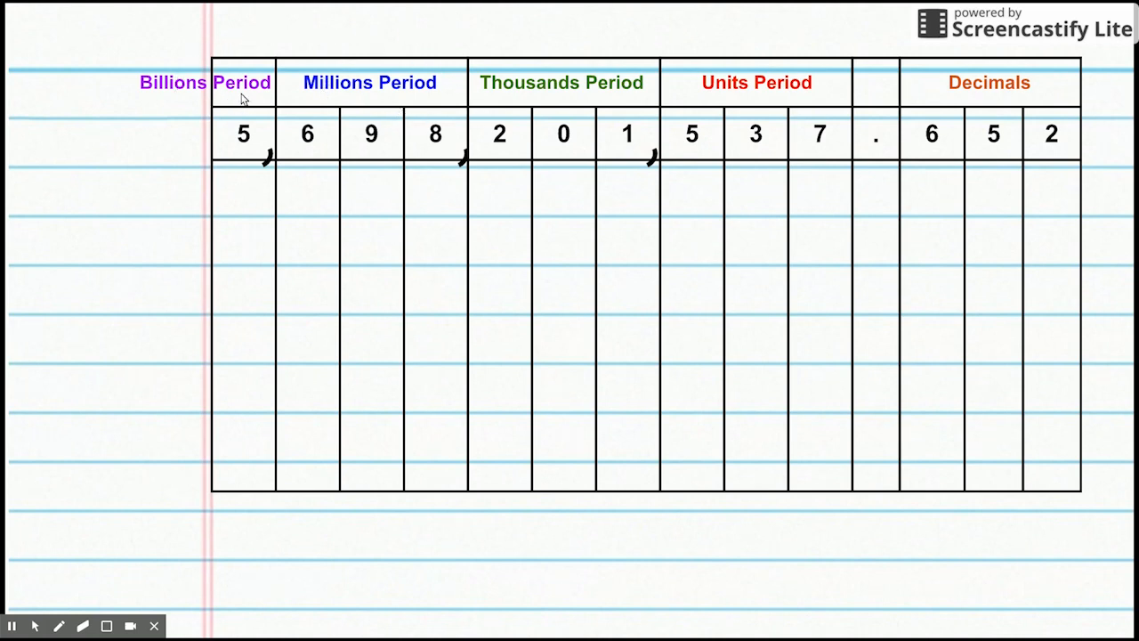
mouse_move(253, 107)
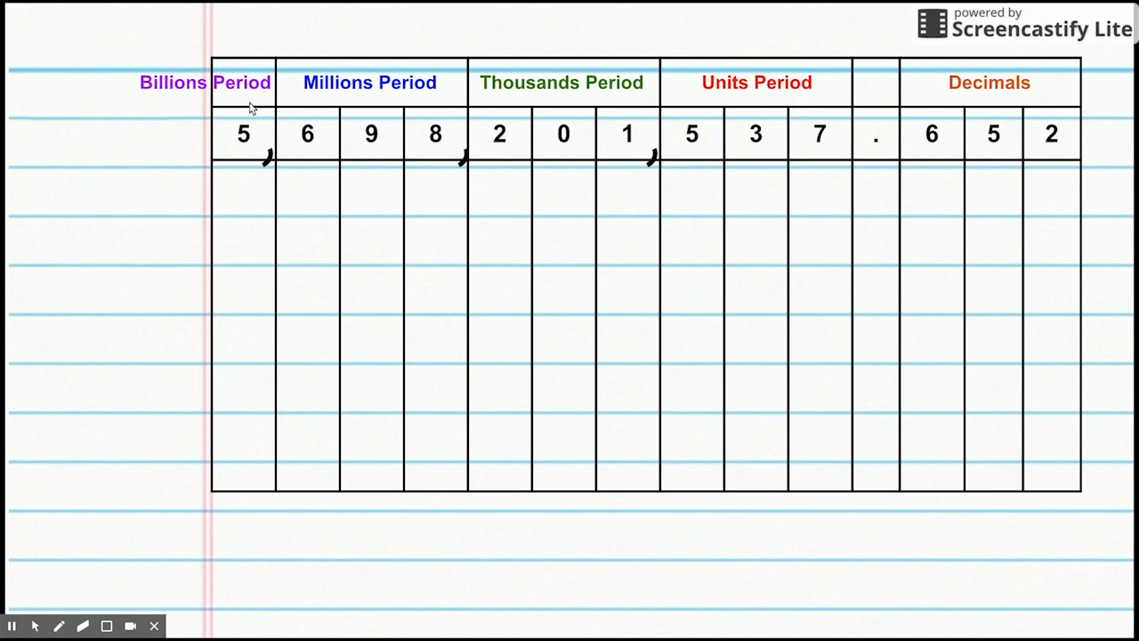
mouse_move(196, 155)
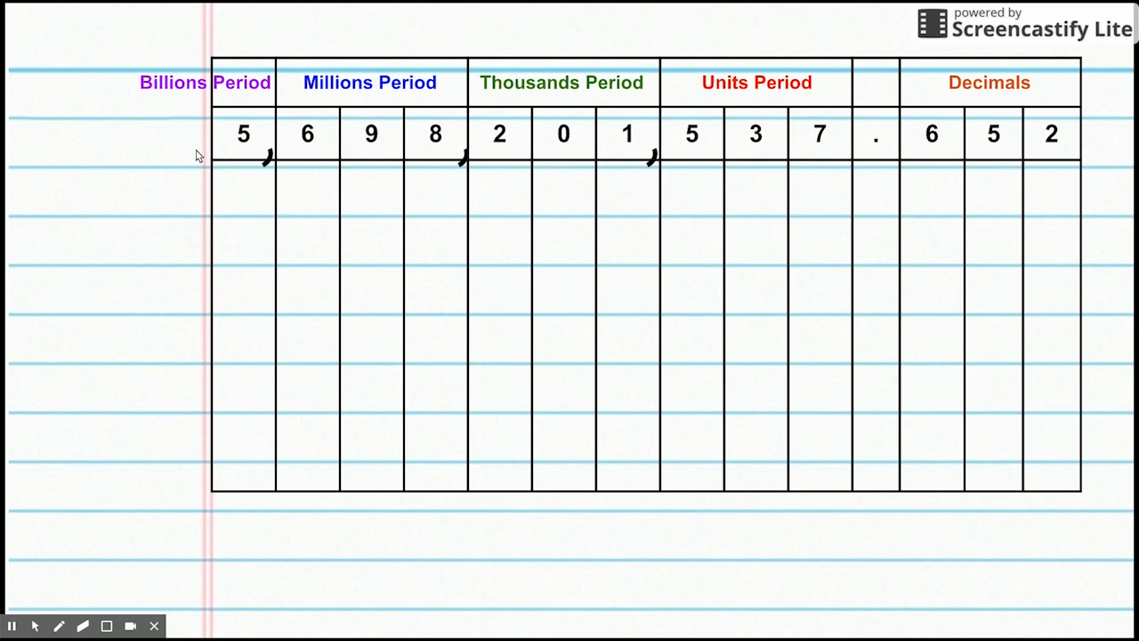
mouse_move(317, 216)
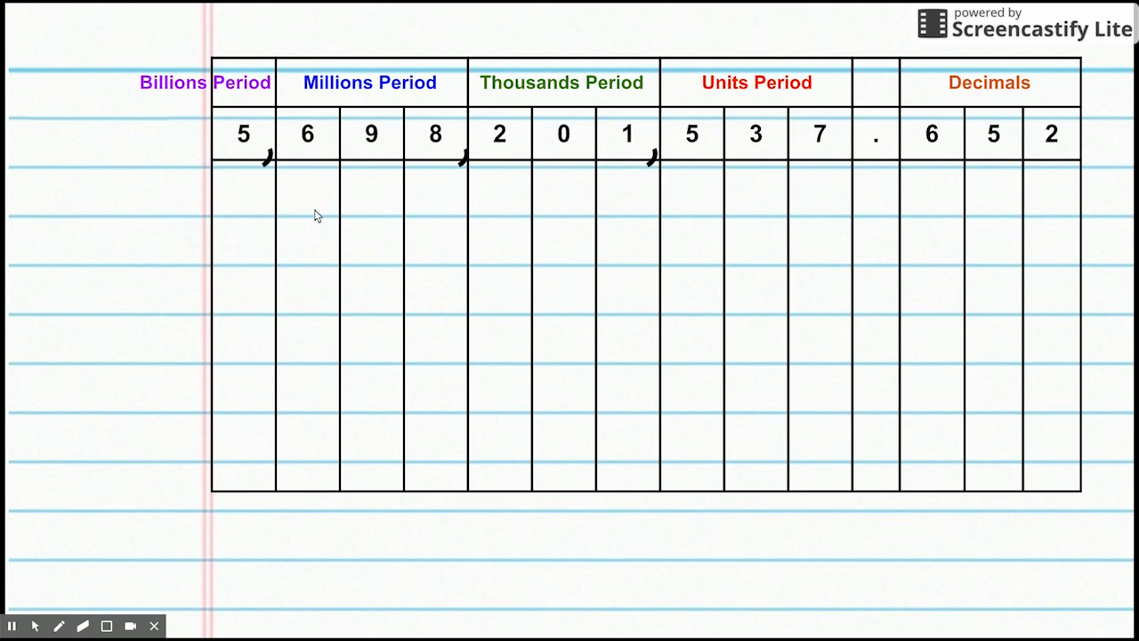
mouse_move(388, 231)
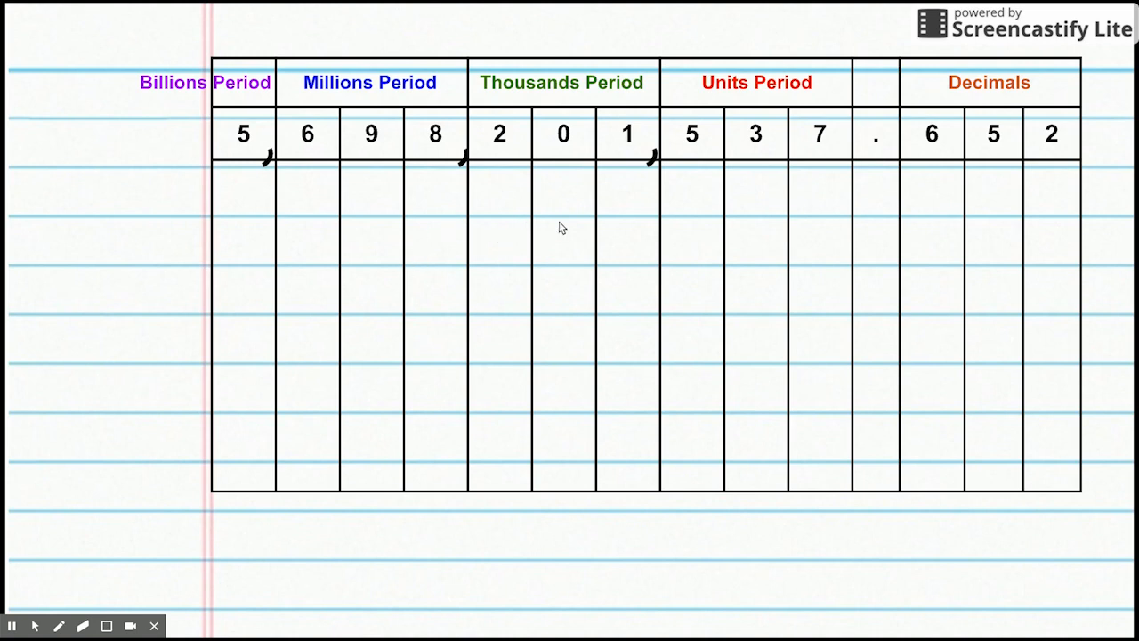
mouse_move(1089, 197)
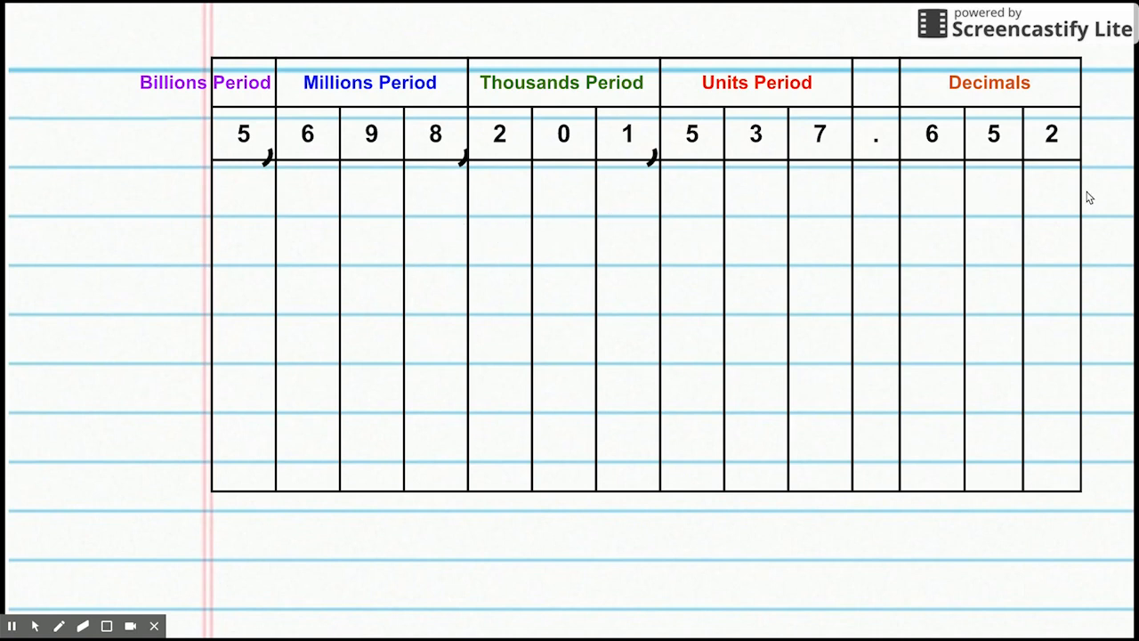
mouse_move(1103, 242)
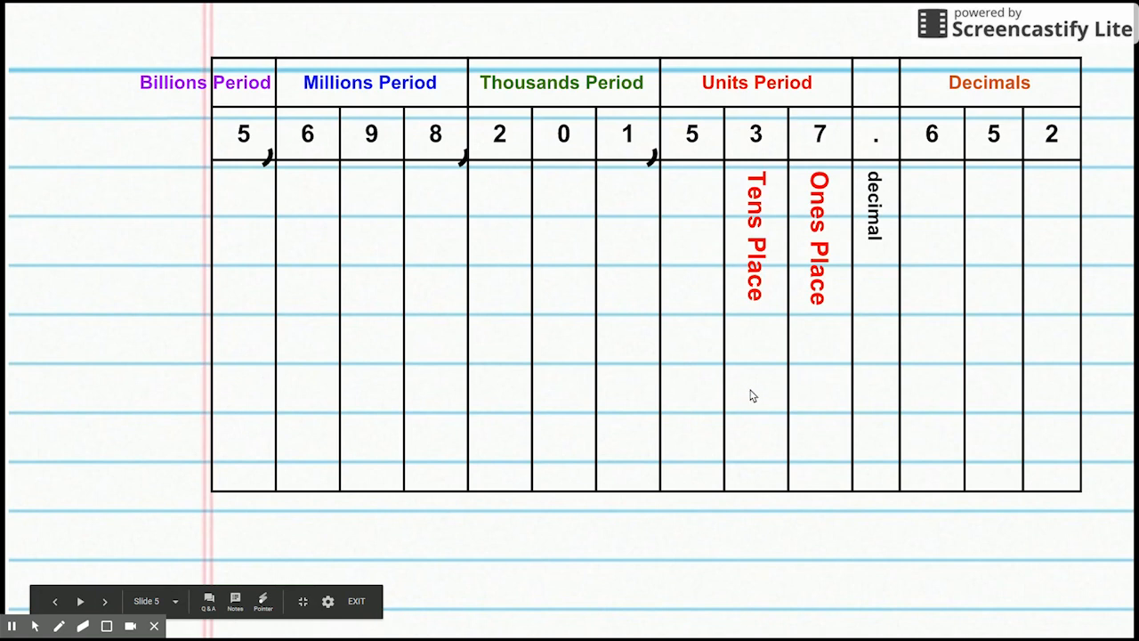
Advance the slideshow to reveal the Hundreds Place and One Thousands Place vertical labels
click(103, 601)
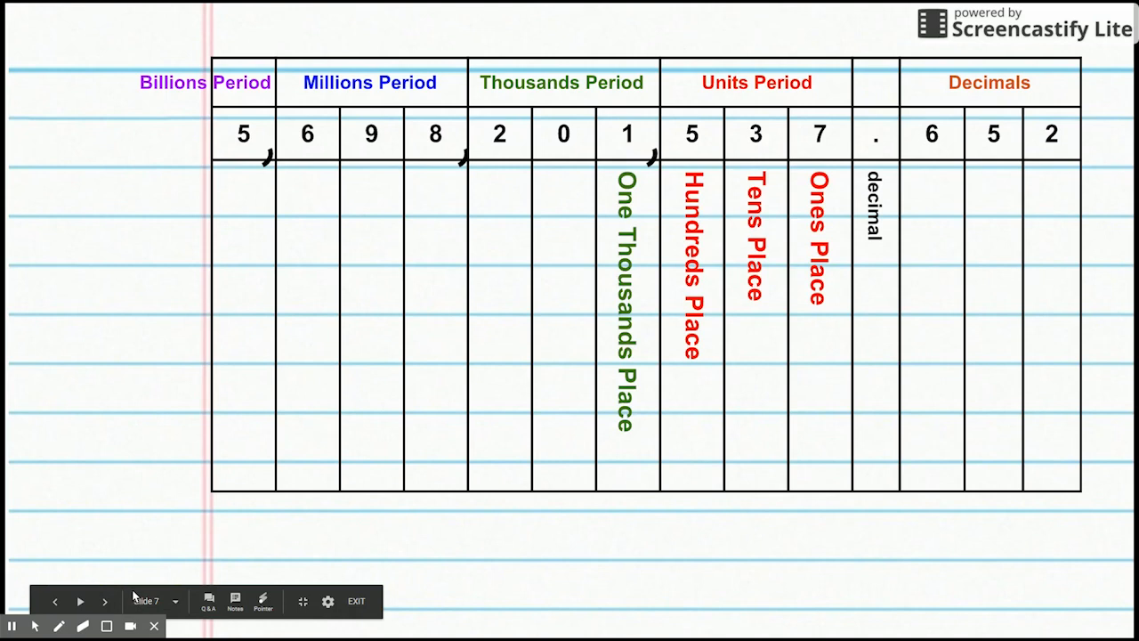
mouse_move(648, 401)
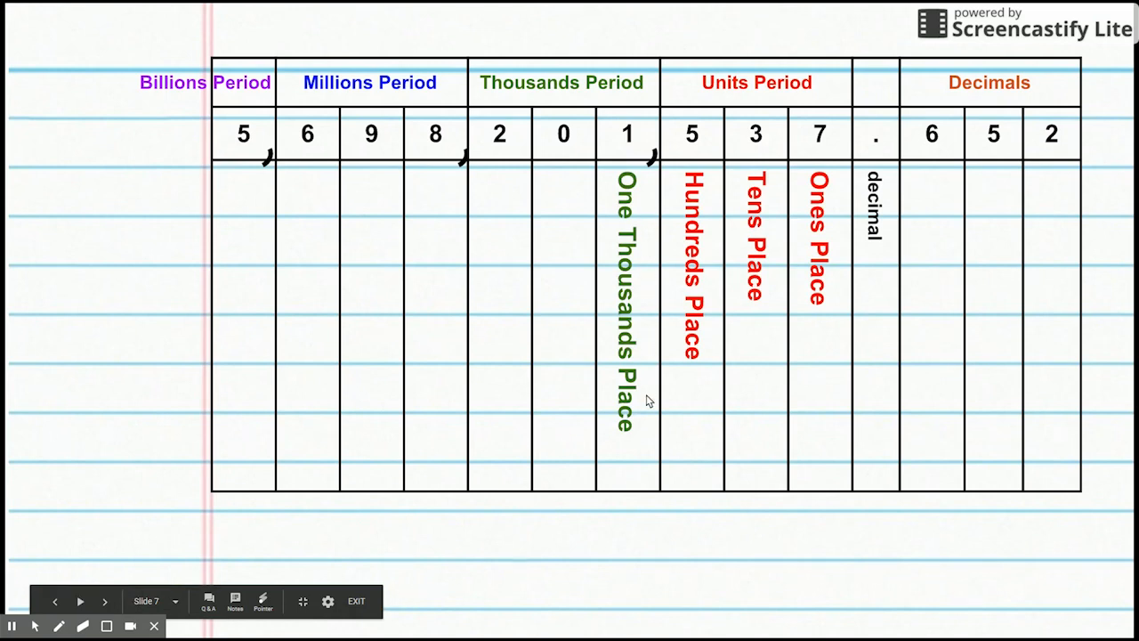
mouse_move(620, 349)
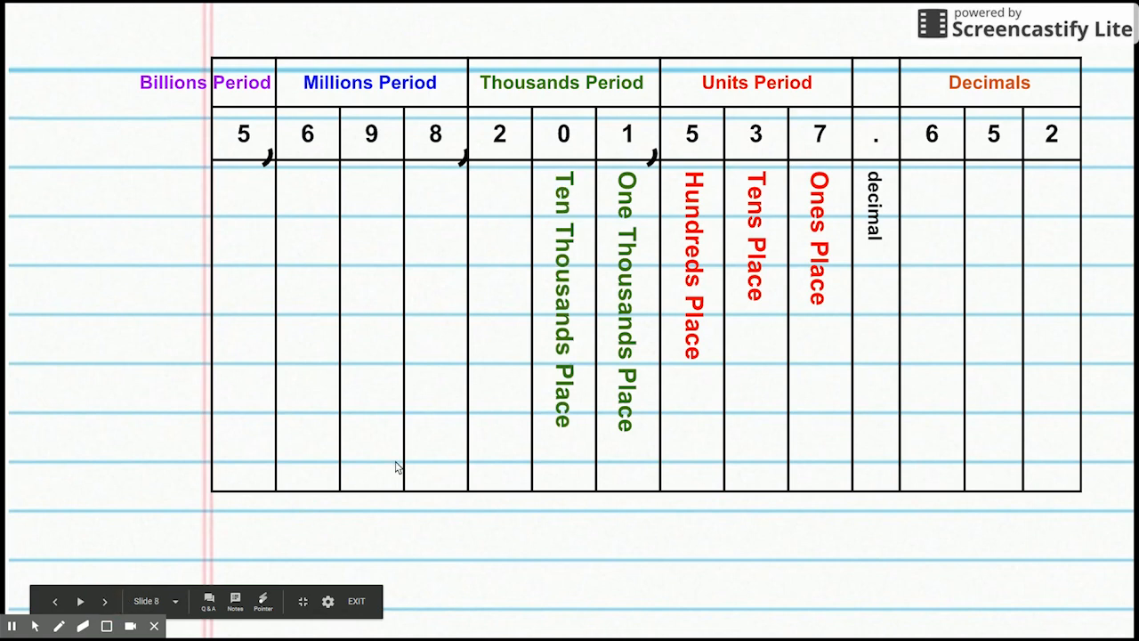
mouse_move(559, 420)
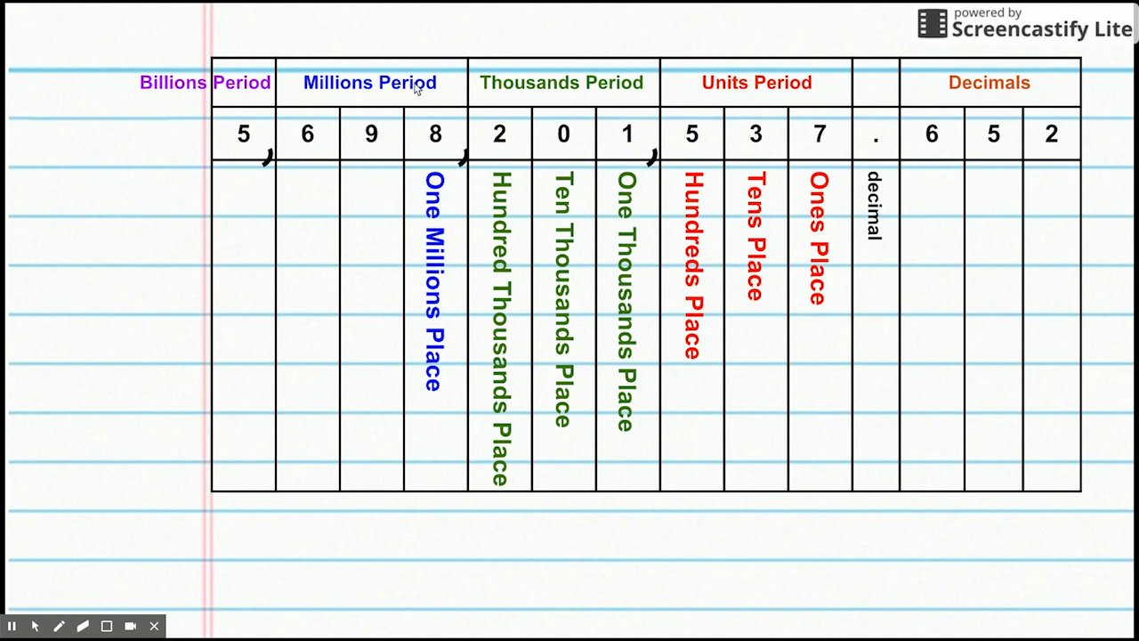
mouse_move(452, 183)
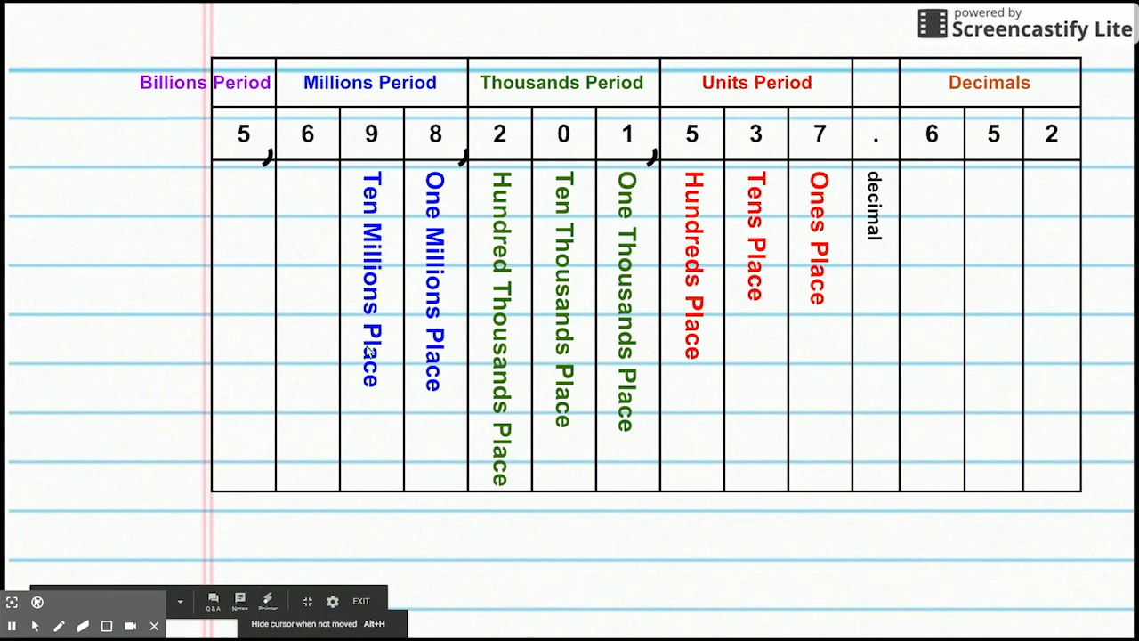
Advance the slideshow twice to reveal place labels through One Billions Place
click(107, 602)
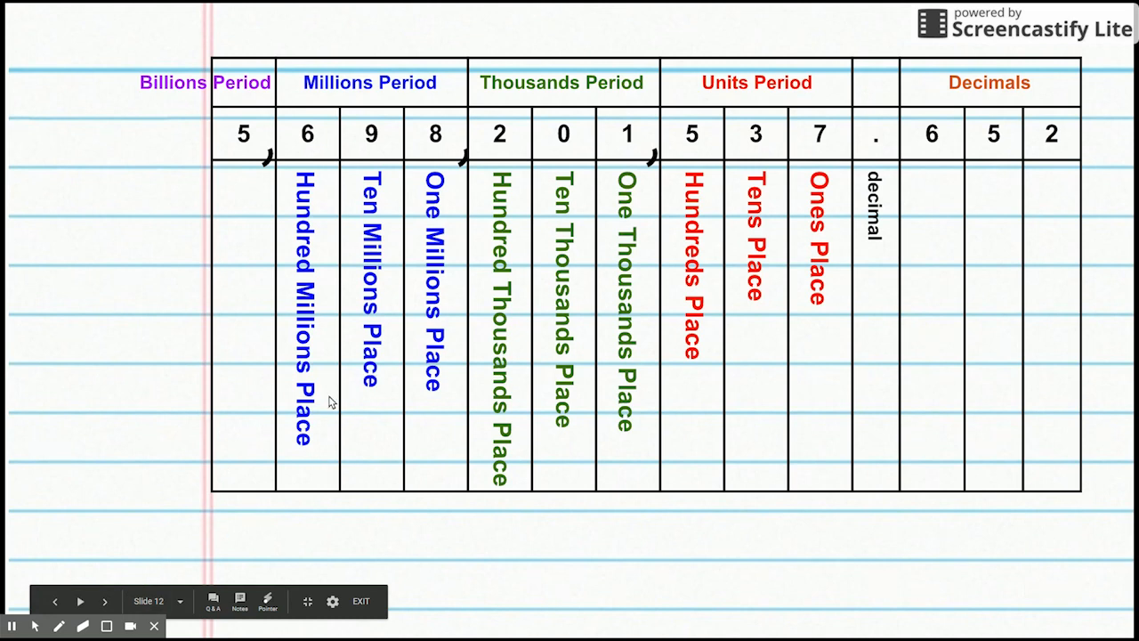
mouse_move(196, 470)
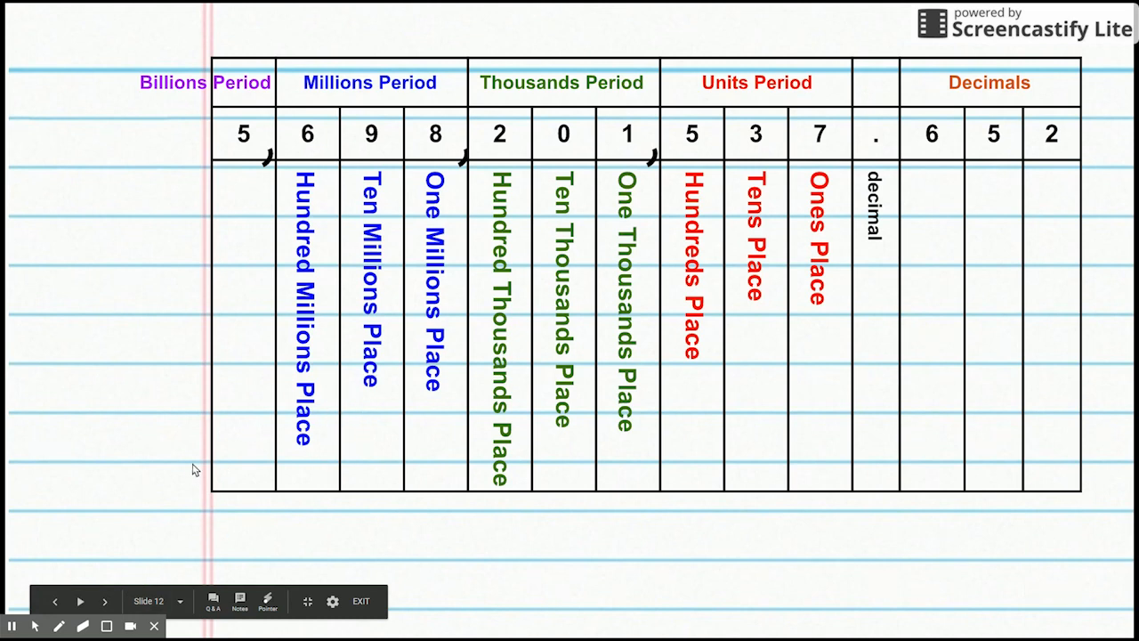
click(103, 602)
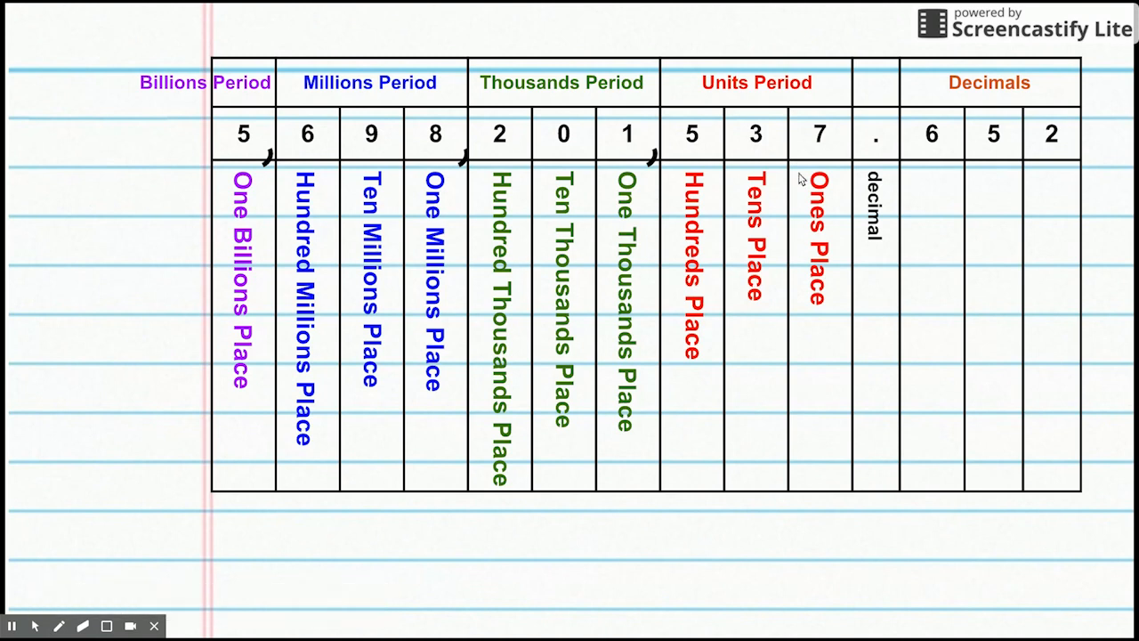
mouse_move(295, 14)
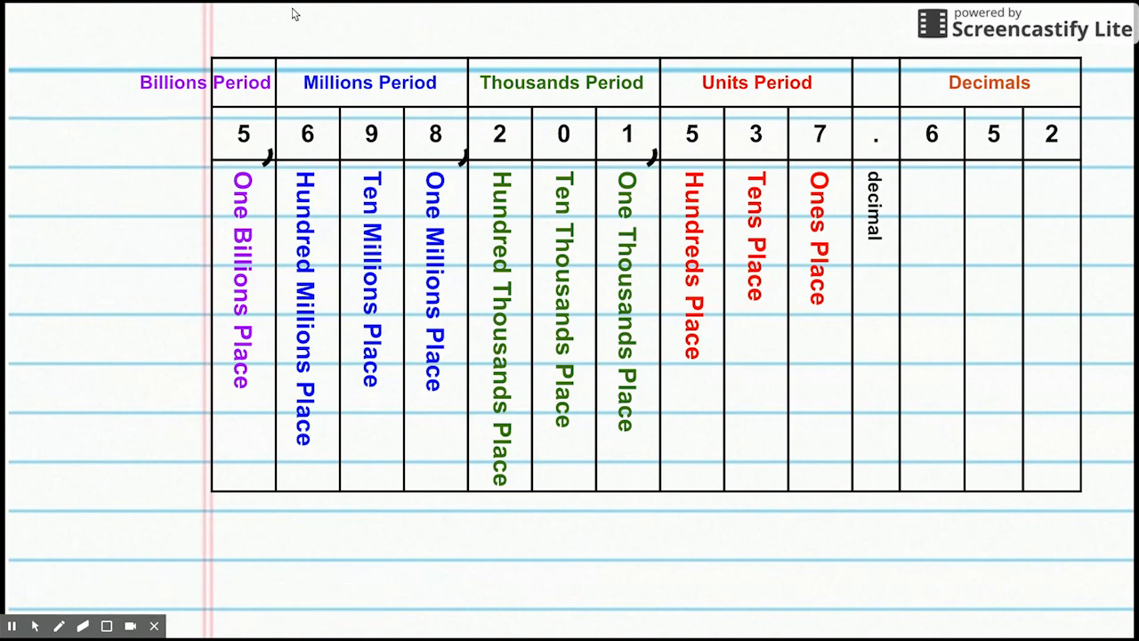
mouse_move(746, 209)
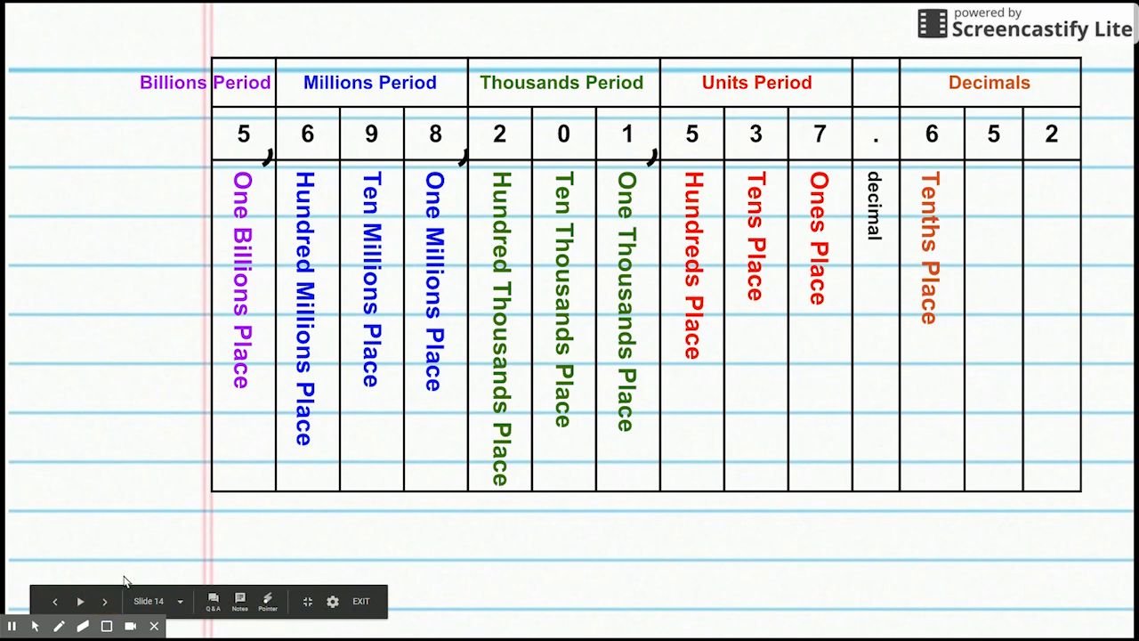
mouse_move(943, 248)
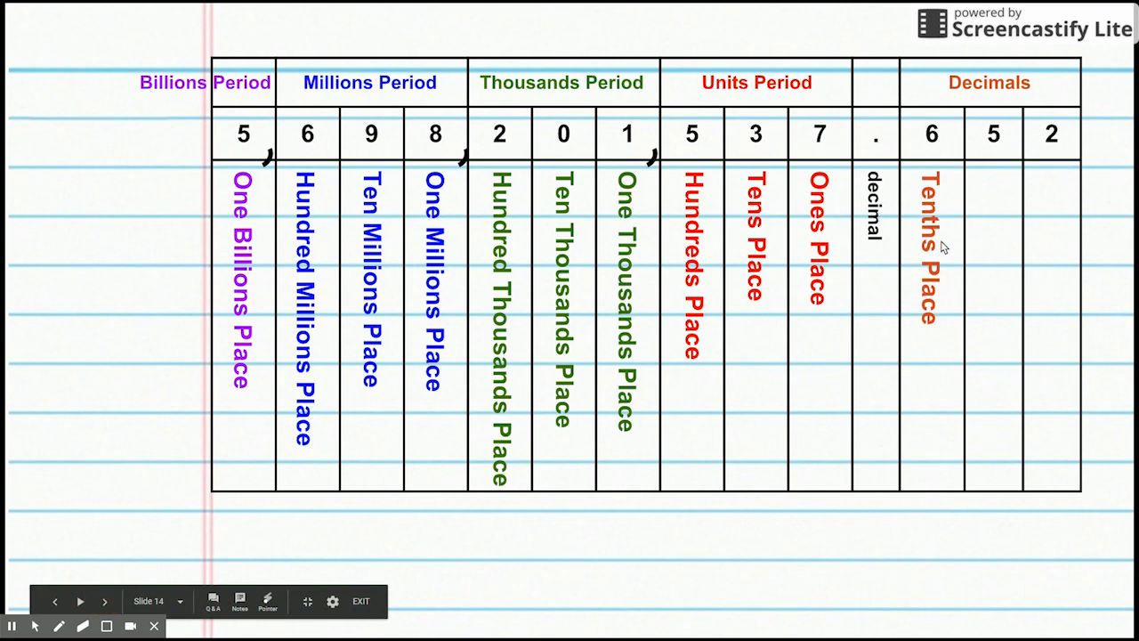
Advance the slideshow to reveal the Hundredths Place label beneath the 5
click(934, 256)
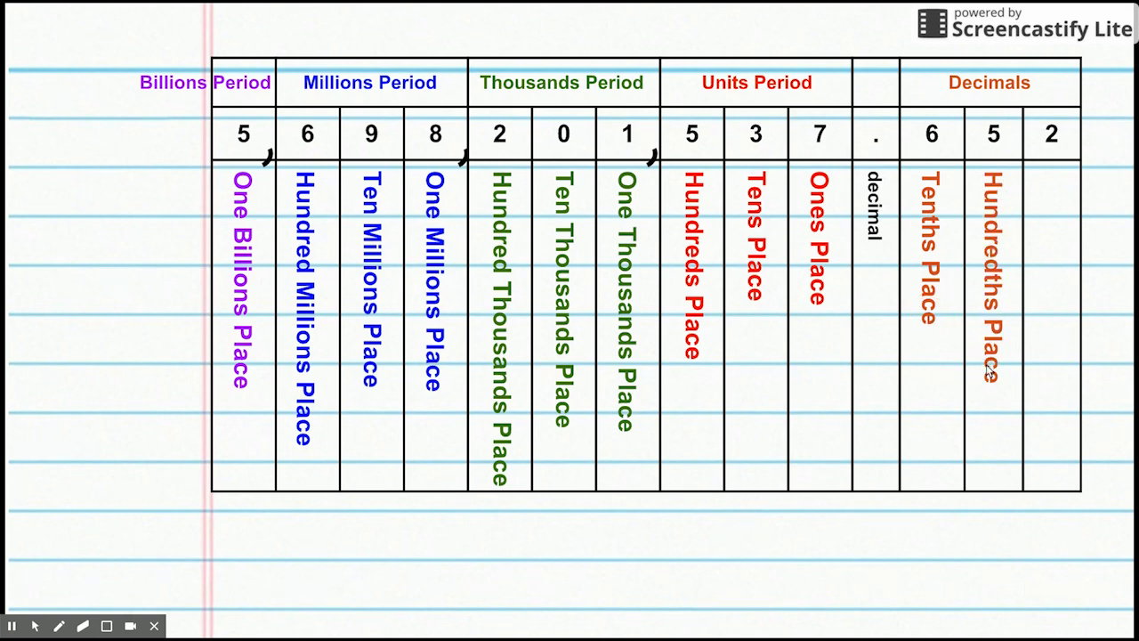
mouse_move(947, 349)
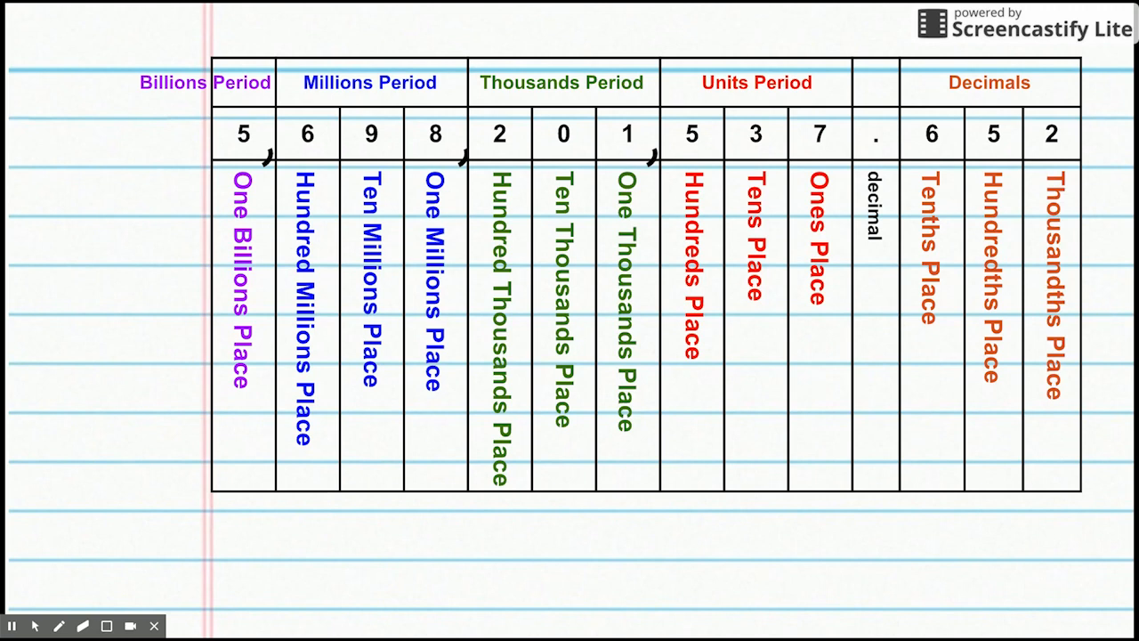
mouse_move(945, 335)
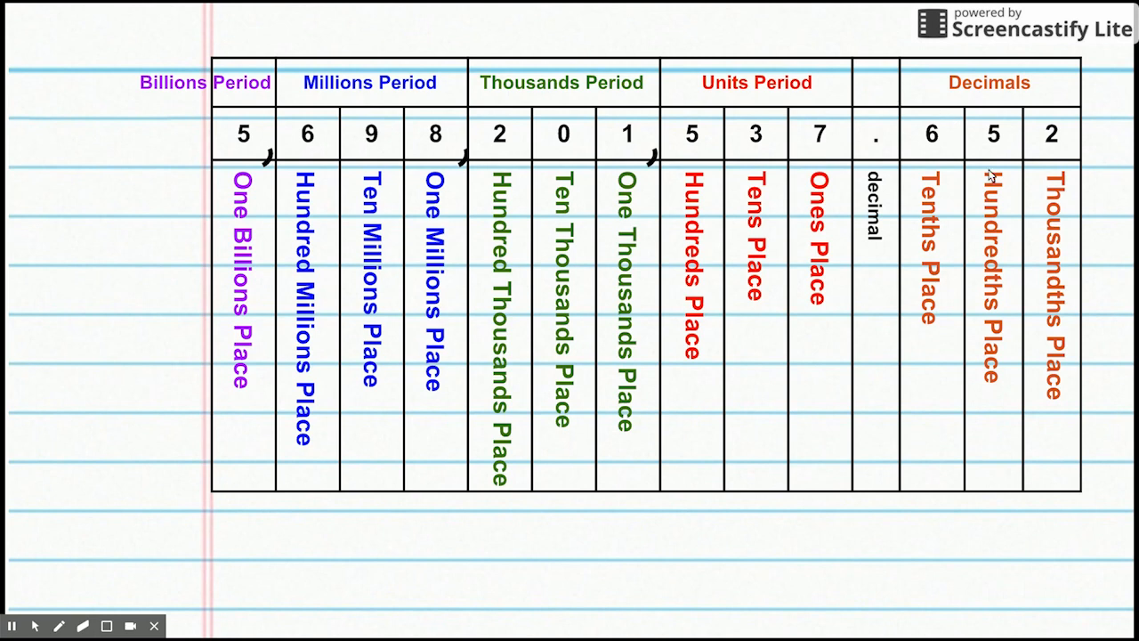
mouse_move(1047, 183)
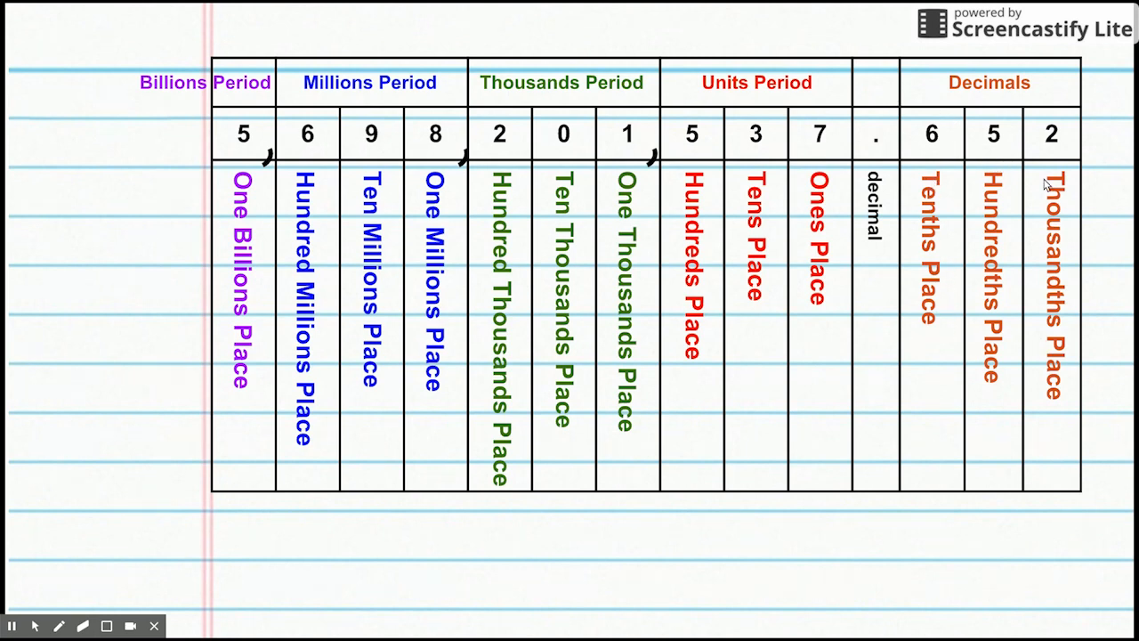
mouse_move(993, 164)
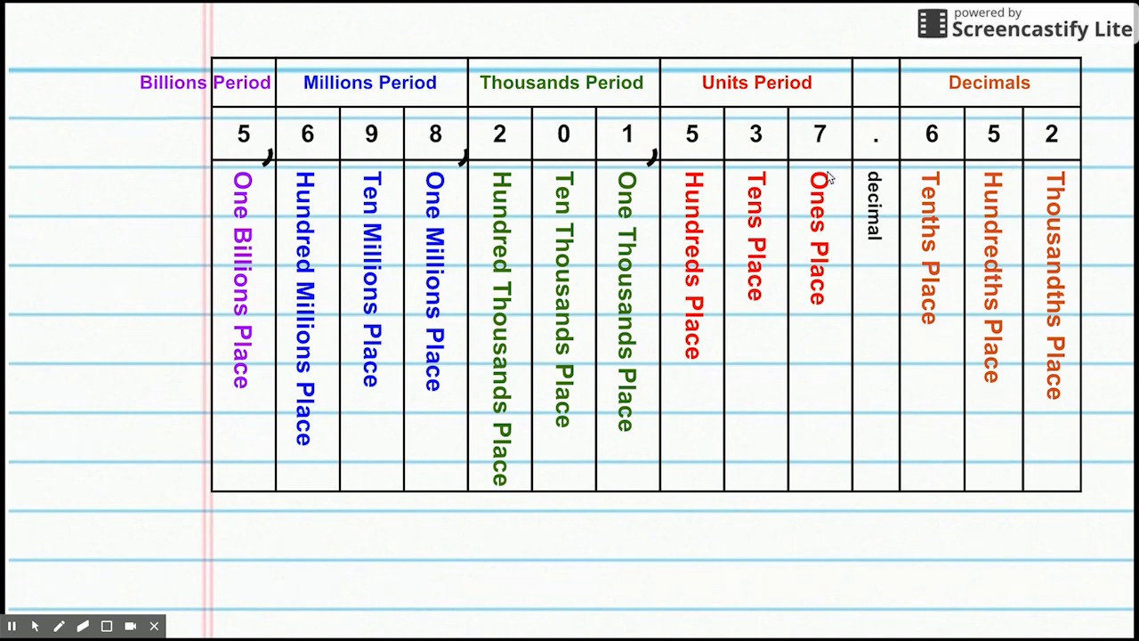
mouse_move(970, 174)
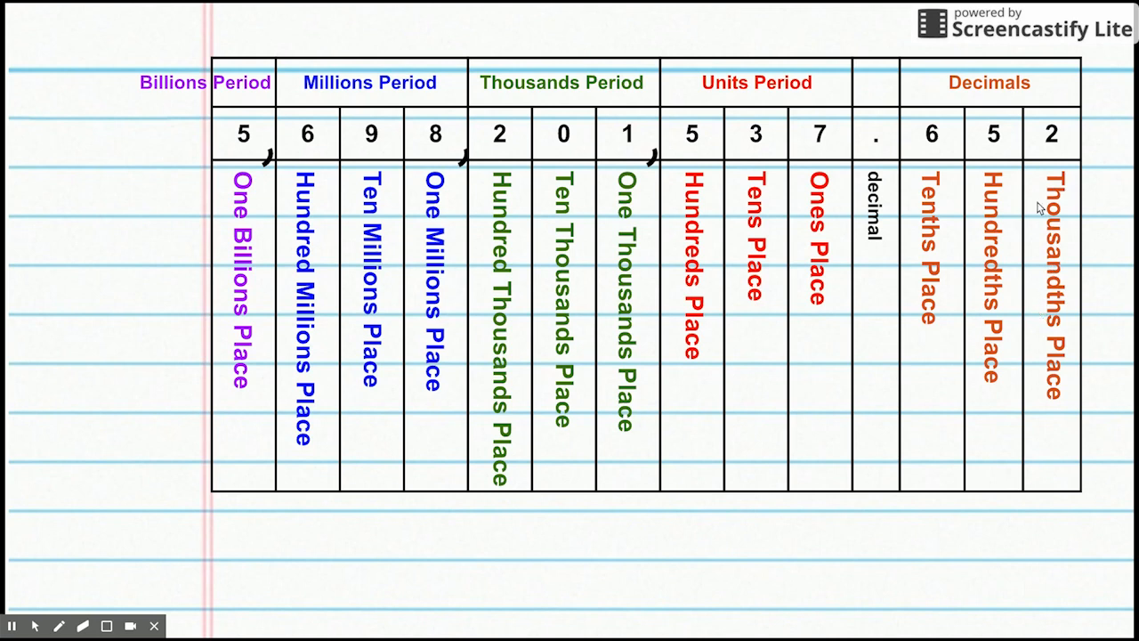
mouse_move(827, 160)
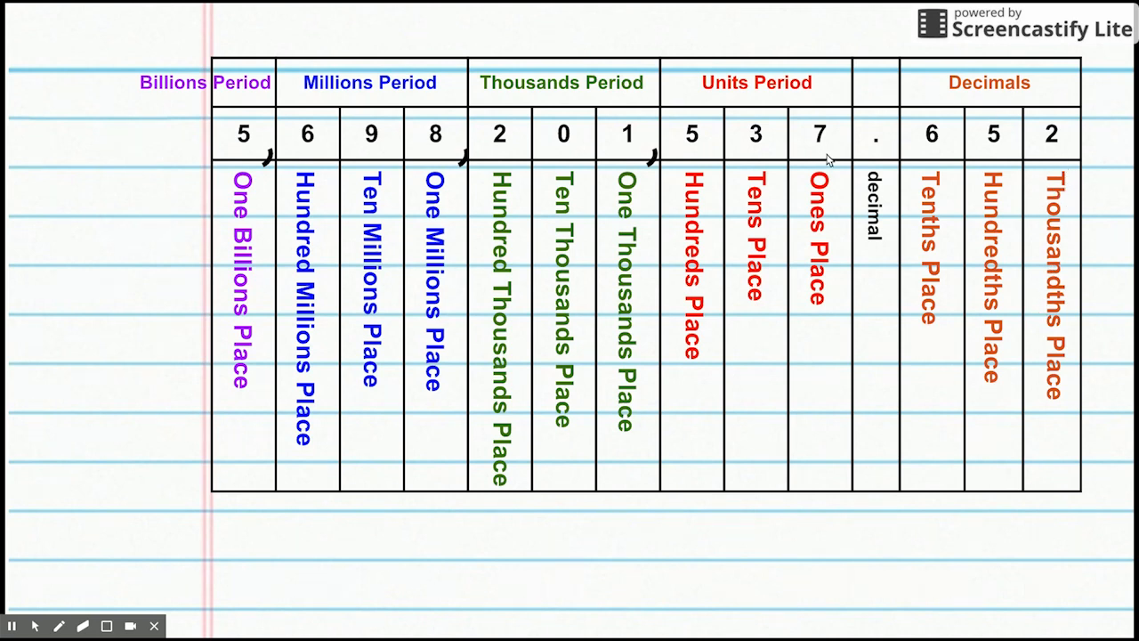
mouse_move(1036, 156)
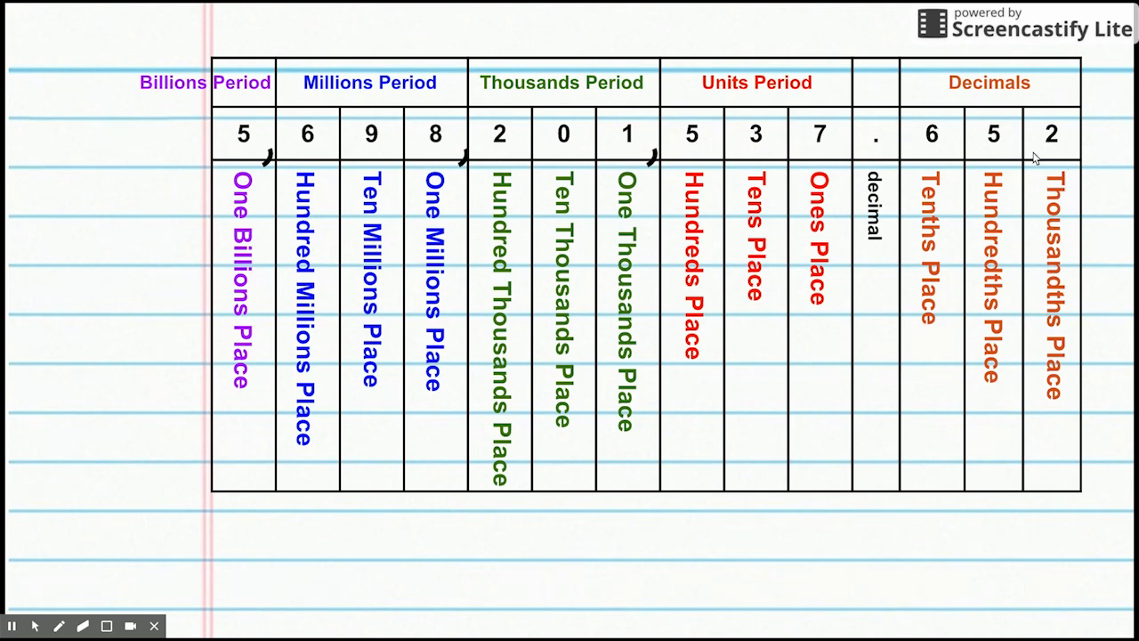
mouse_move(1107, 199)
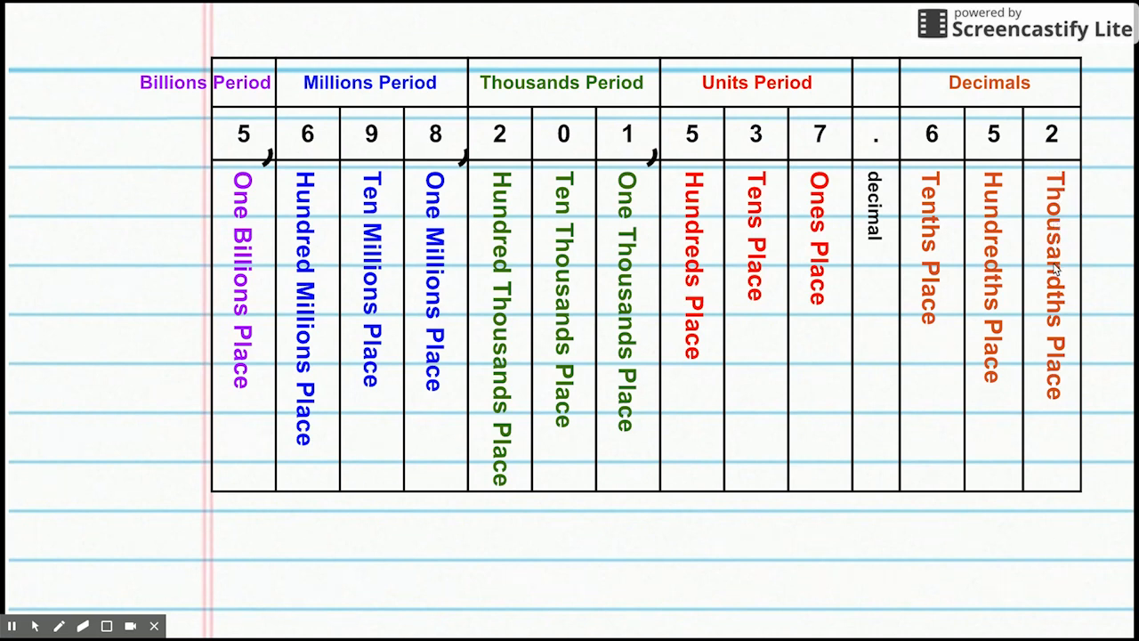
mouse_move(1075, 356)
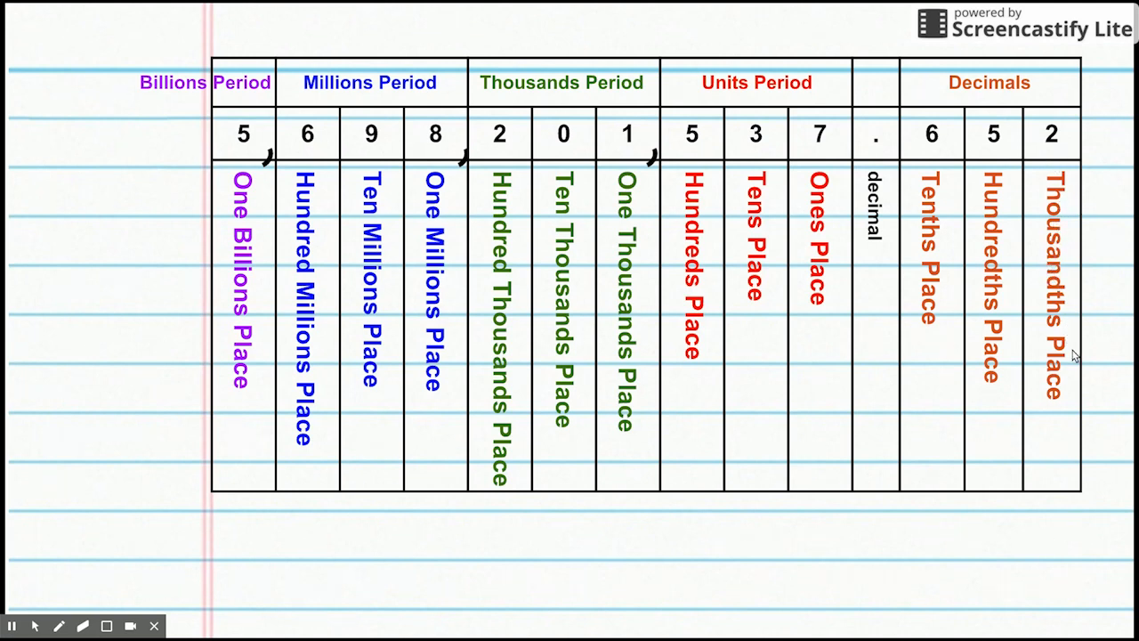
mouse_move(968, 231)
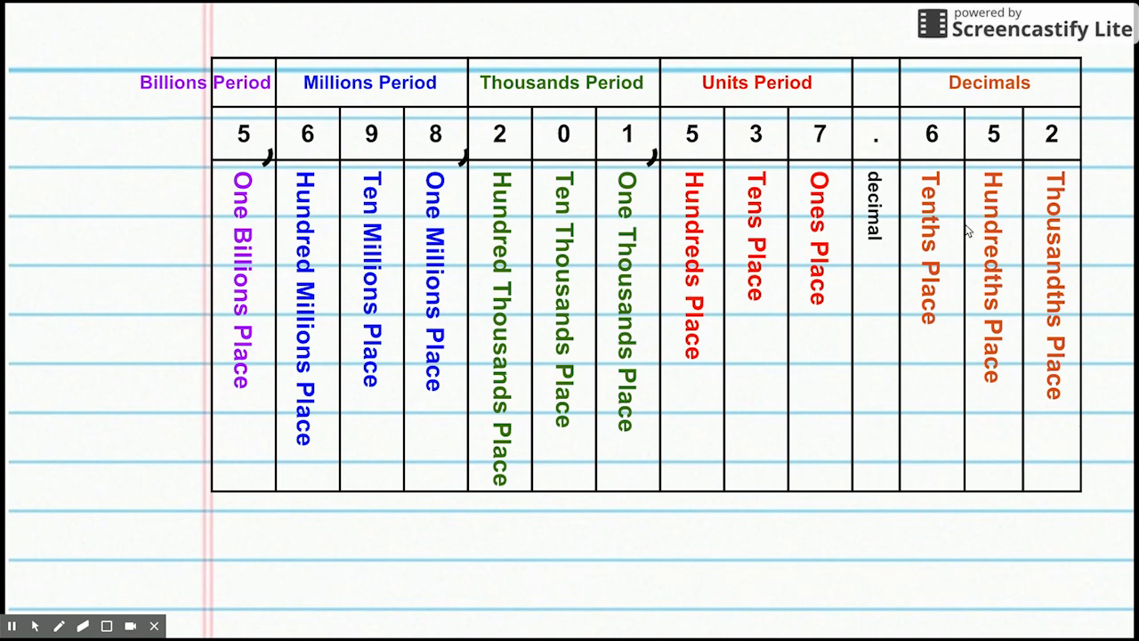
mouse_move(922, 266)
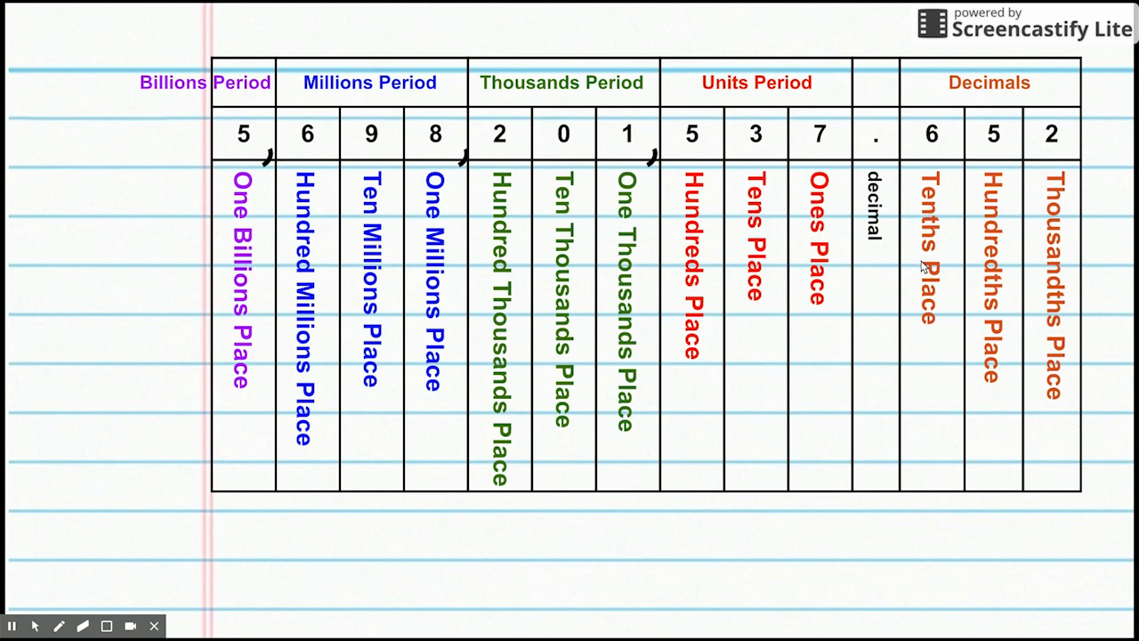
mouse_move(977, 268)
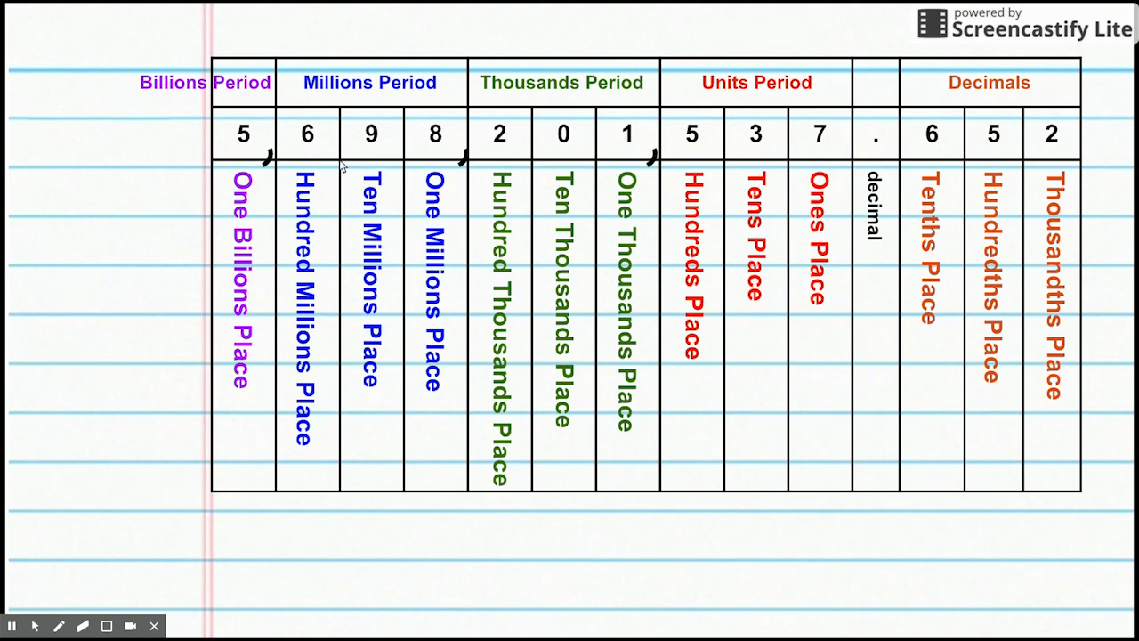
mouse_move(436, 146)
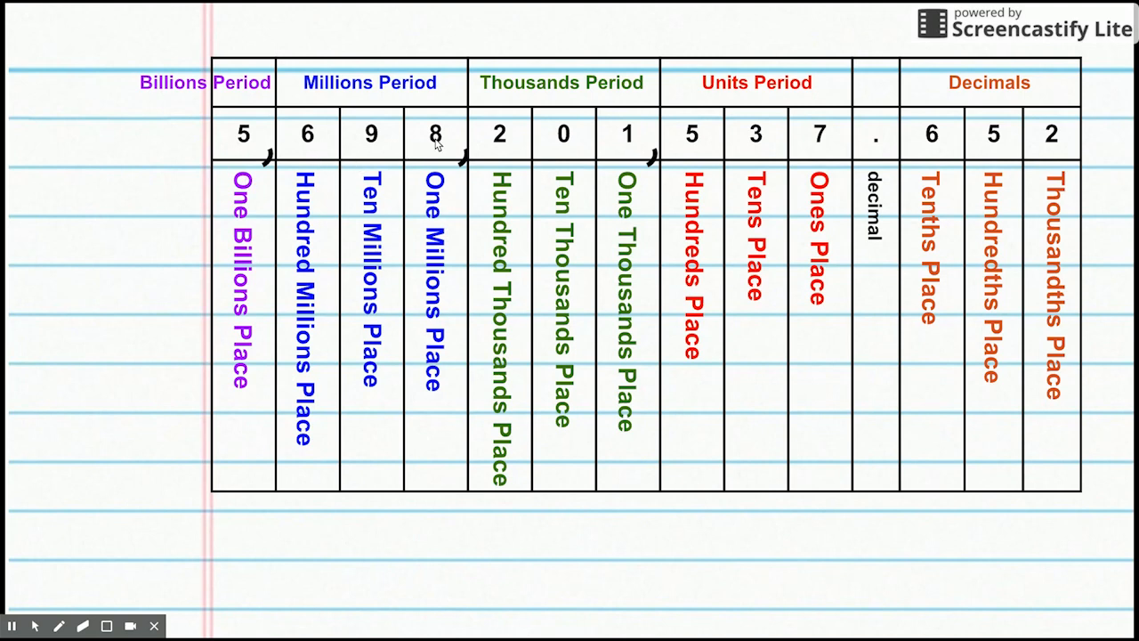
mouse_move(590, 170)
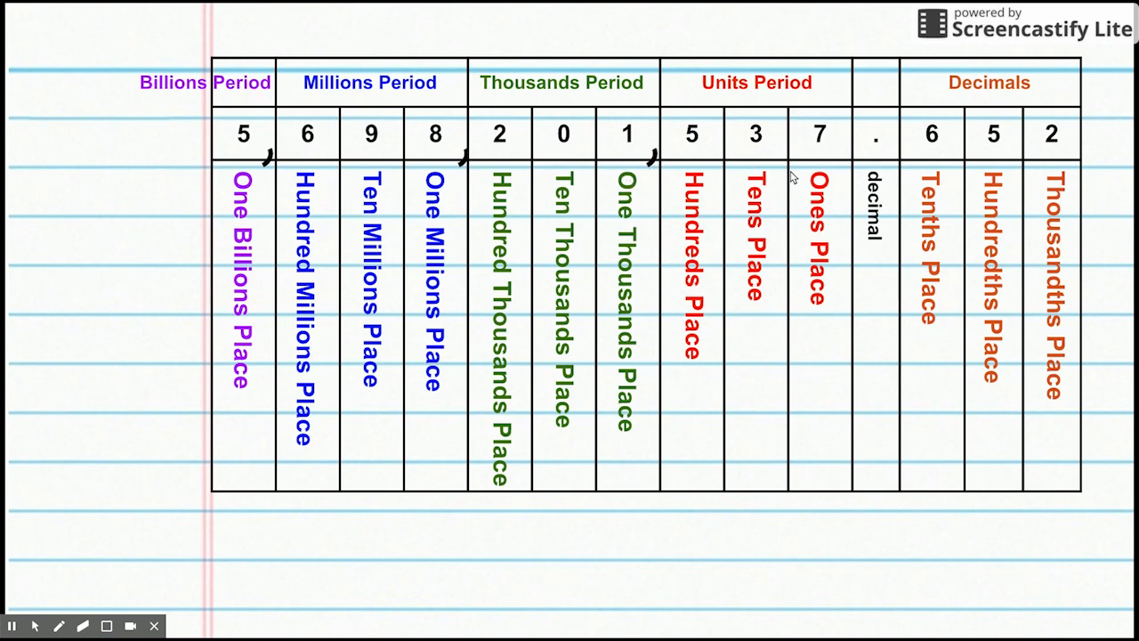
mouse_move(883, 157)
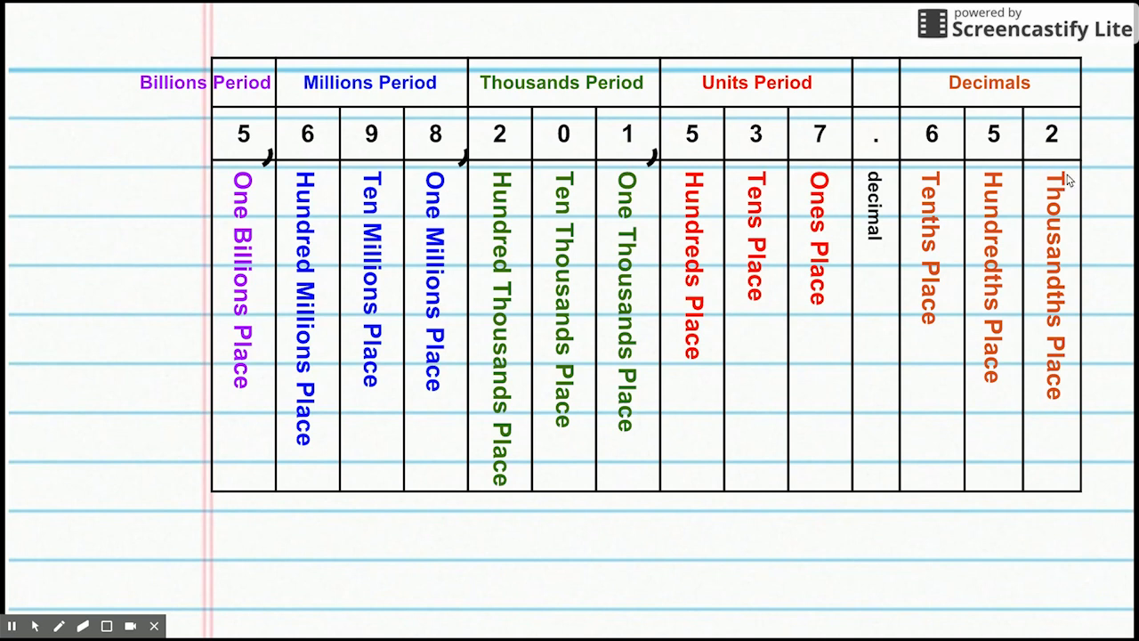
mouse_move(1029, 151)
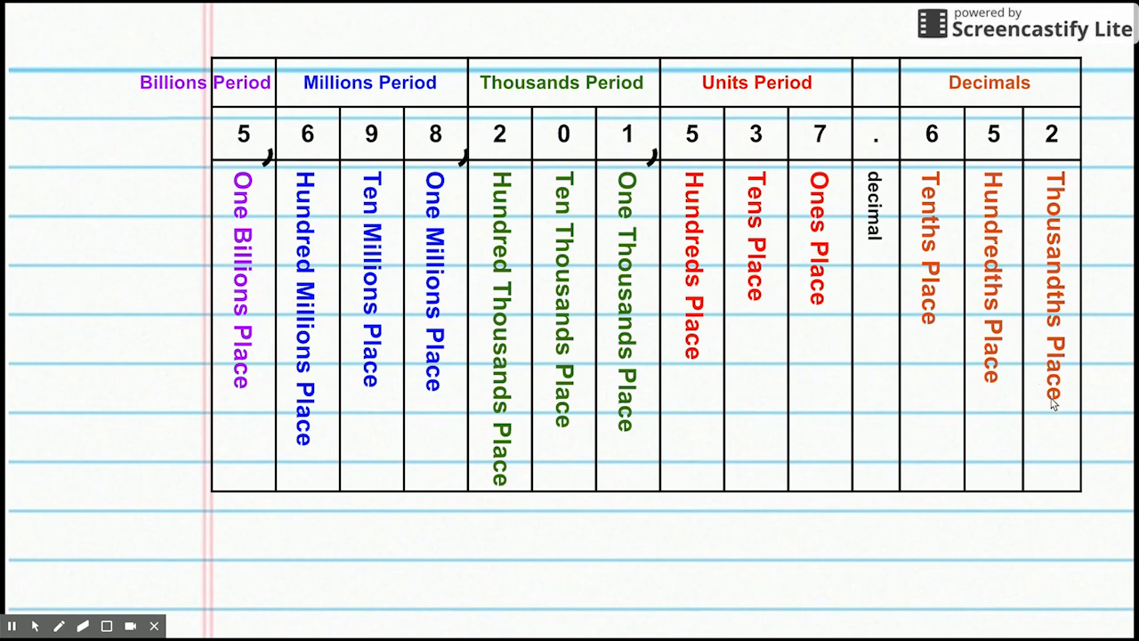
mouse_move(975, 427)
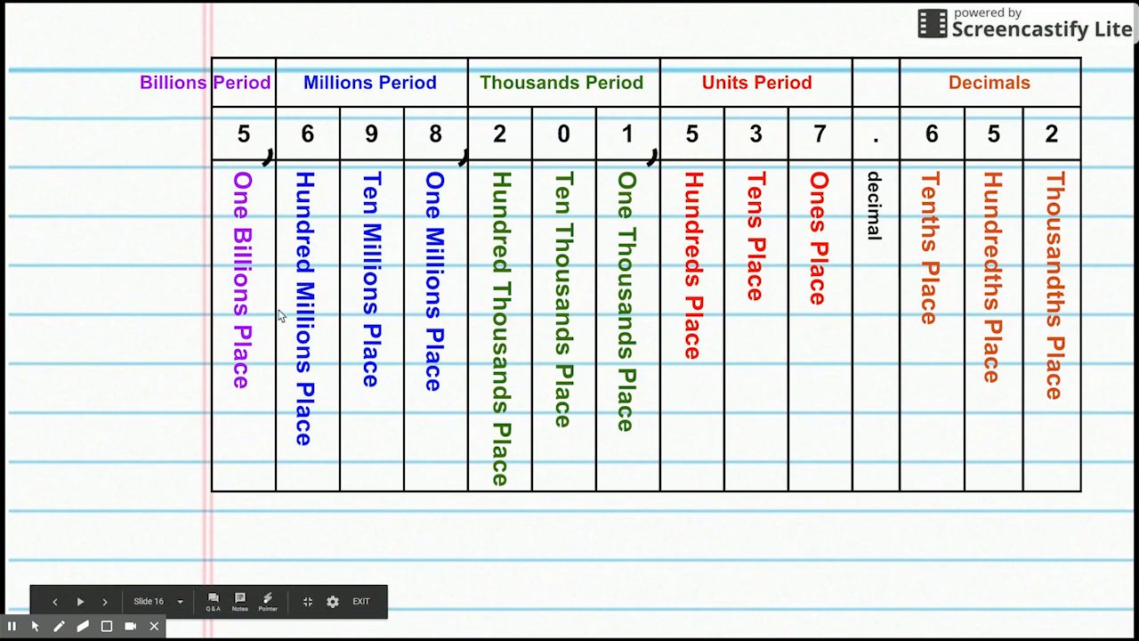
mouse_move(1089, 374)
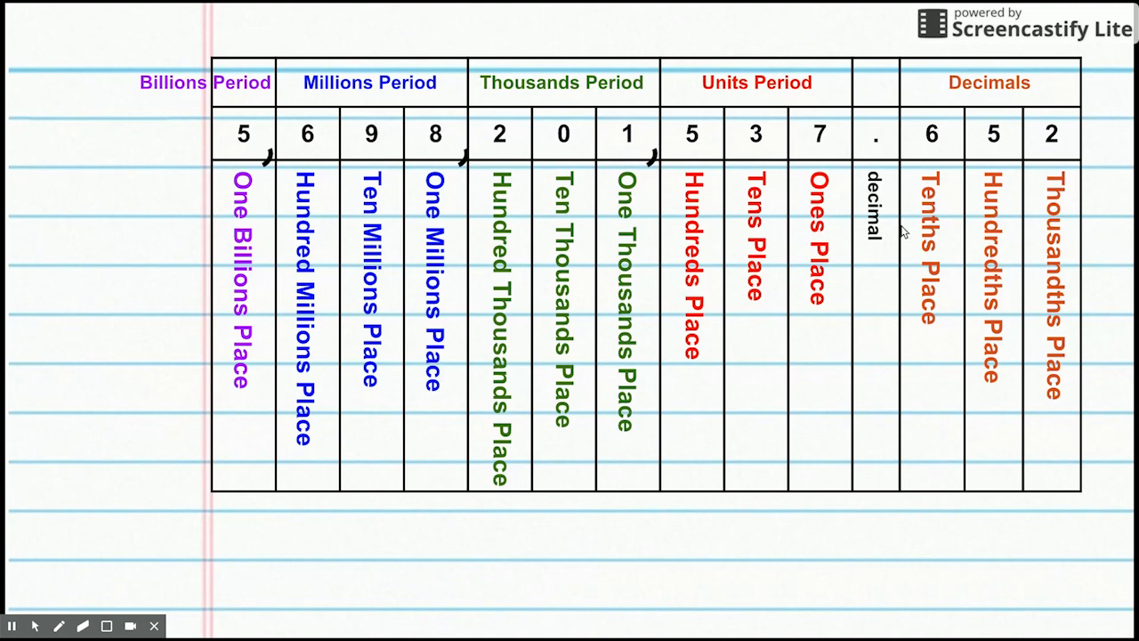
mouse_move(1004, 134)
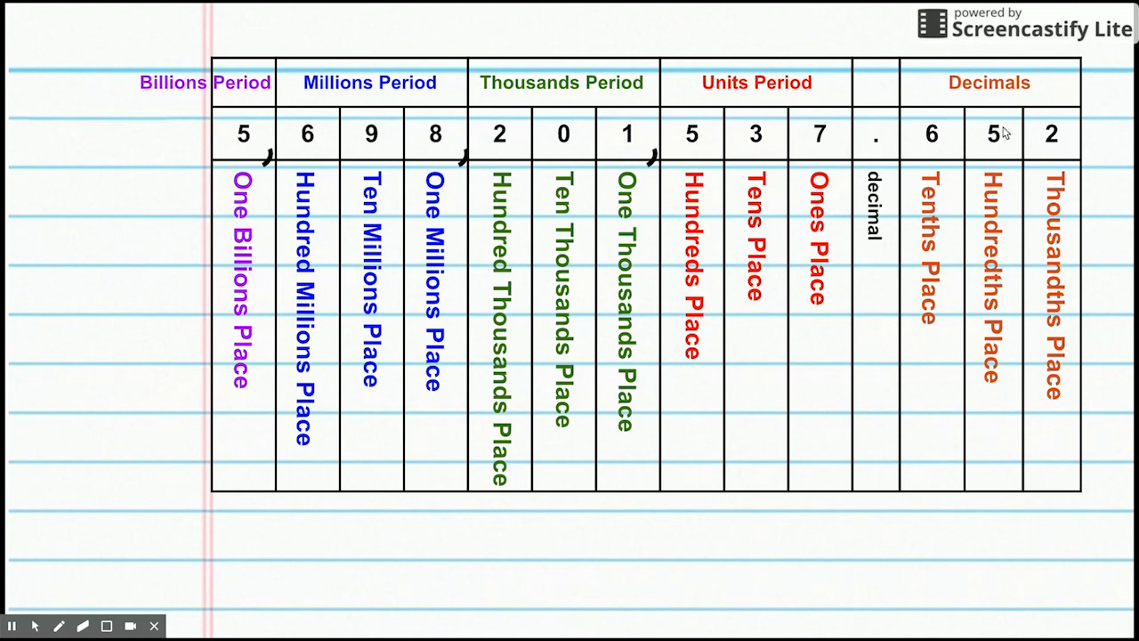
mouse_move(1043, 246)
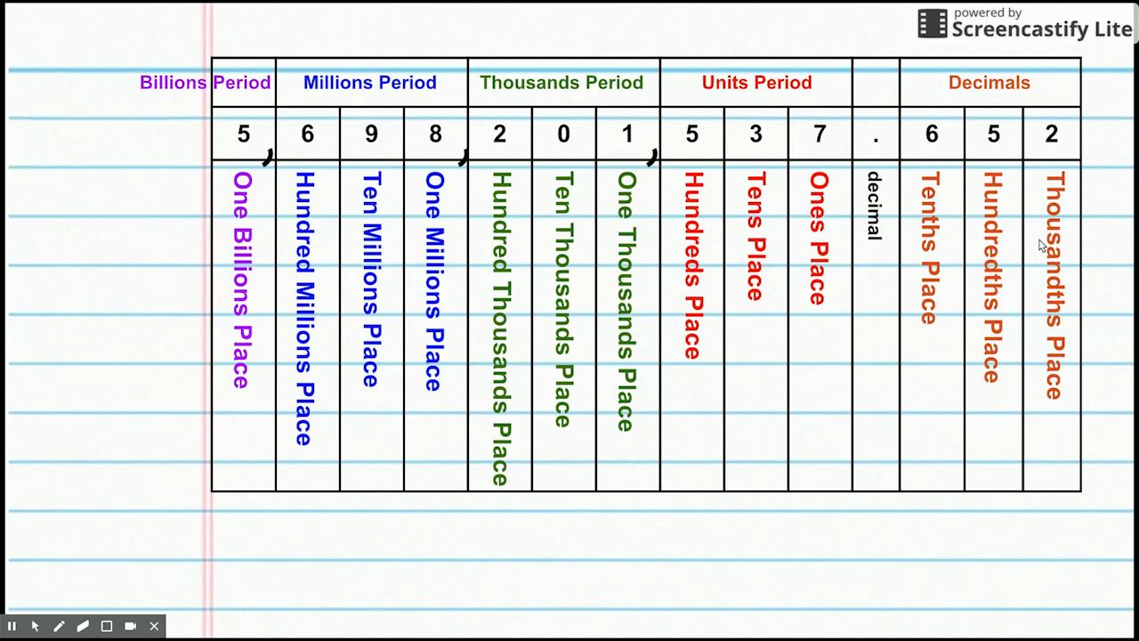
mouse_move(648, 338)
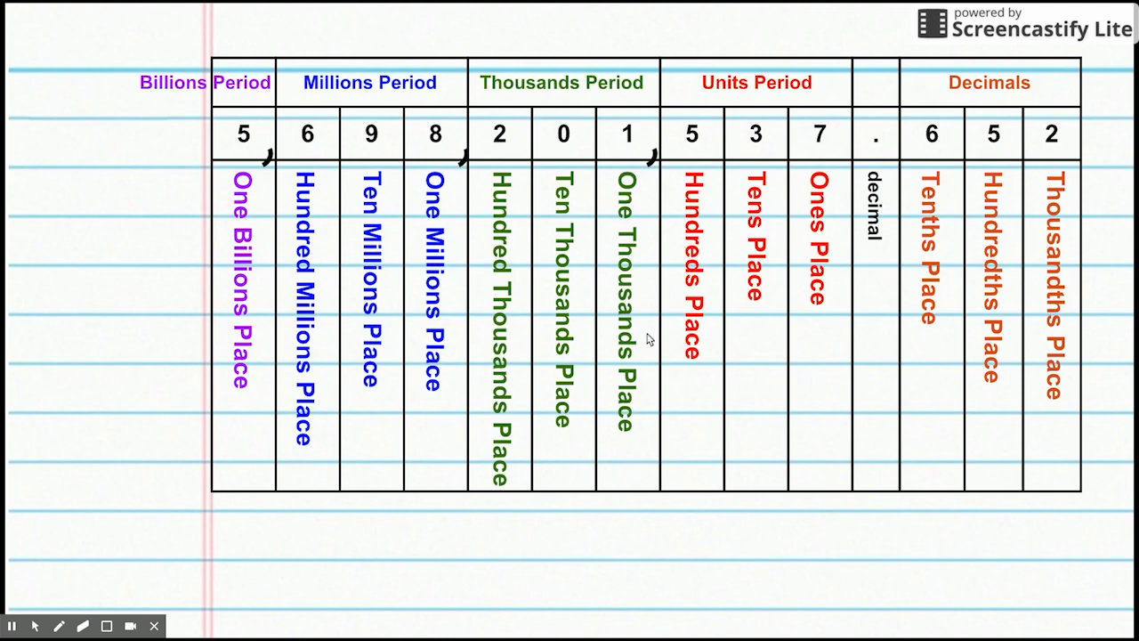
mouse_move(275, 372)
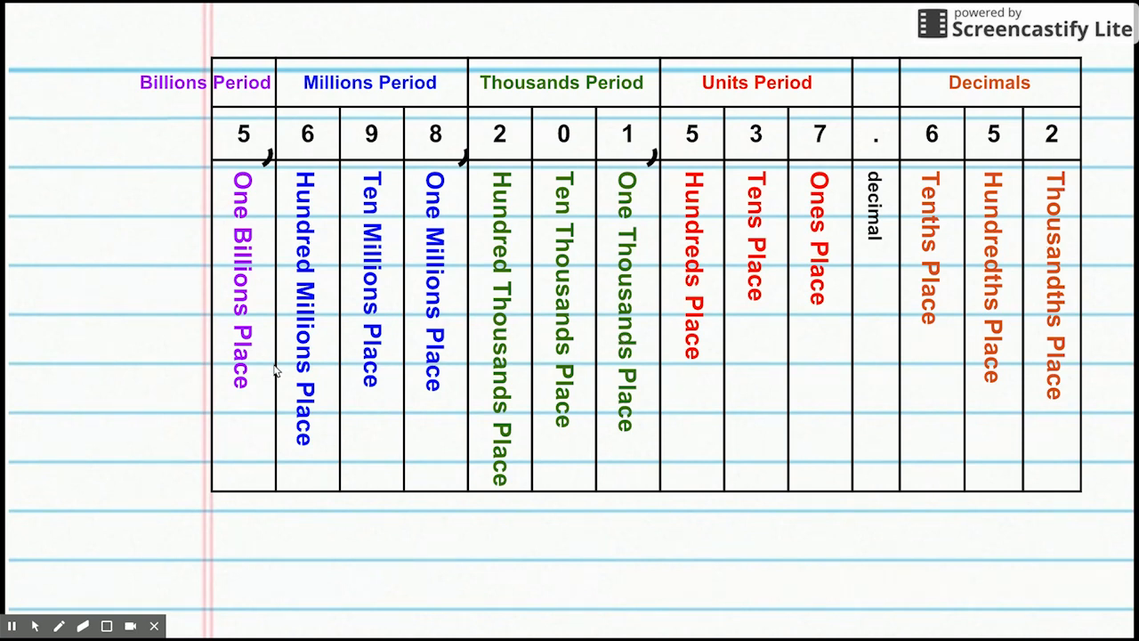